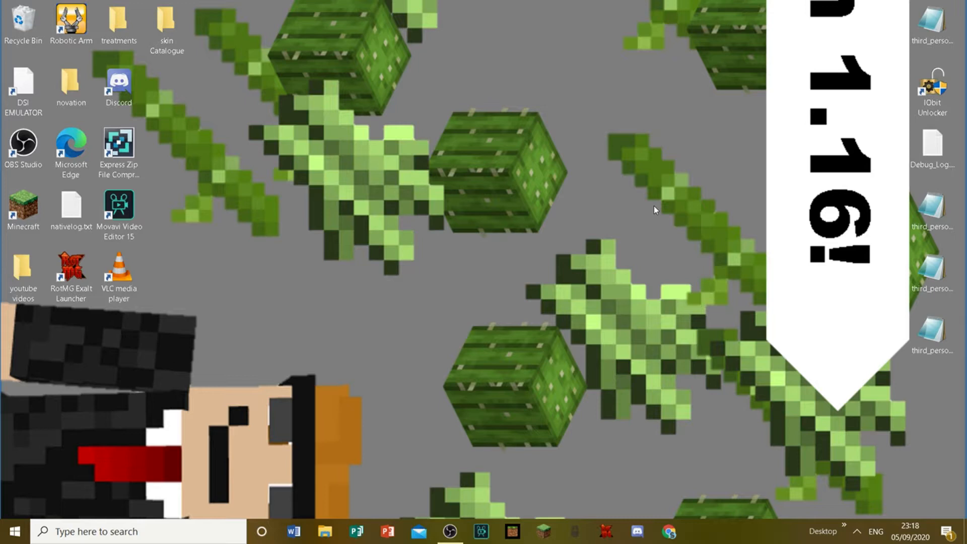
pyautogui.moveTo(723, 164)
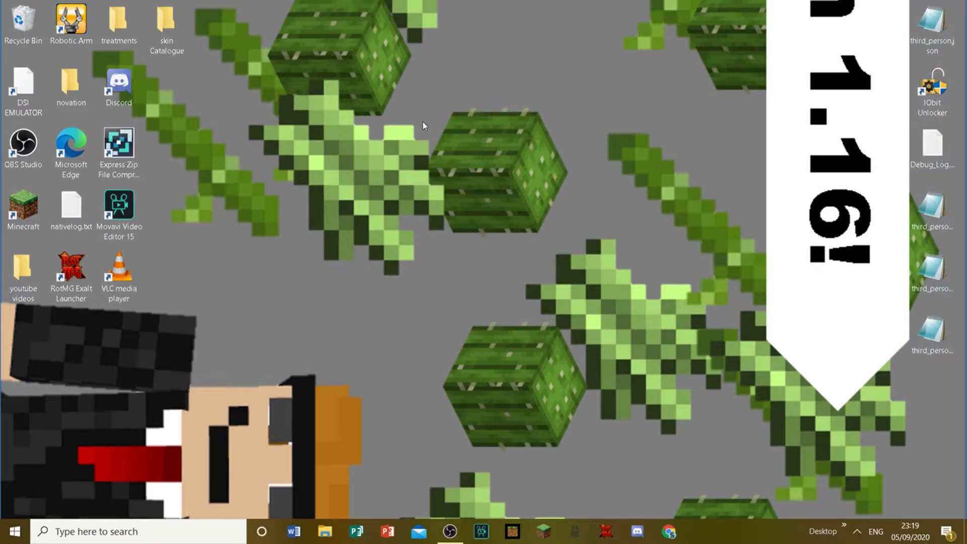
pyautogui.moveTo(595, 223)
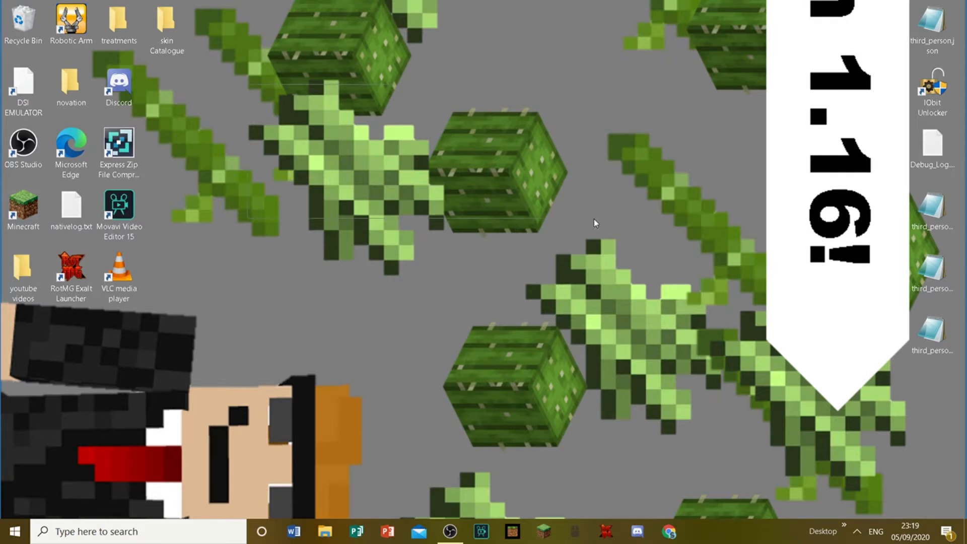
pyautogui.moveTo(717, 455)
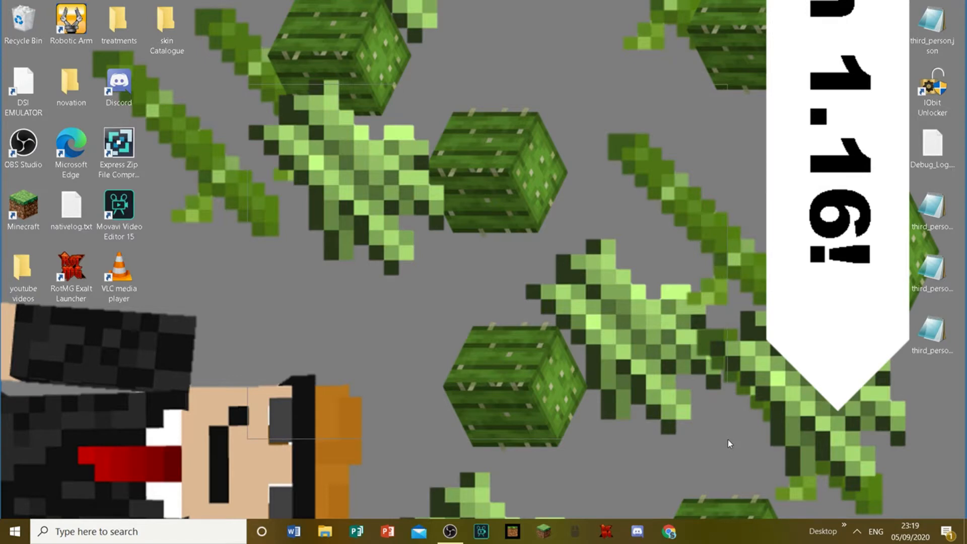
pyautogui.moveTo(729, 467)
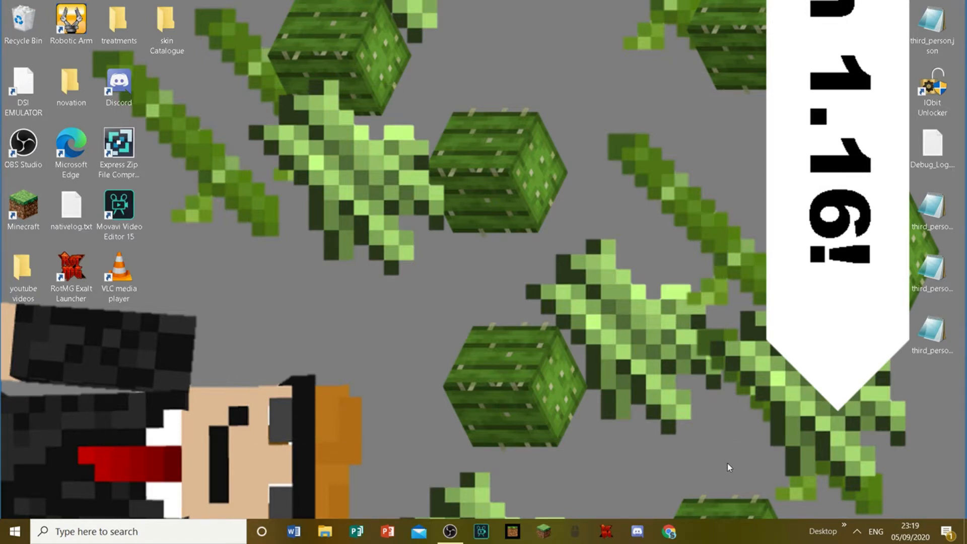
pyautogui.moveTo(410, 226)
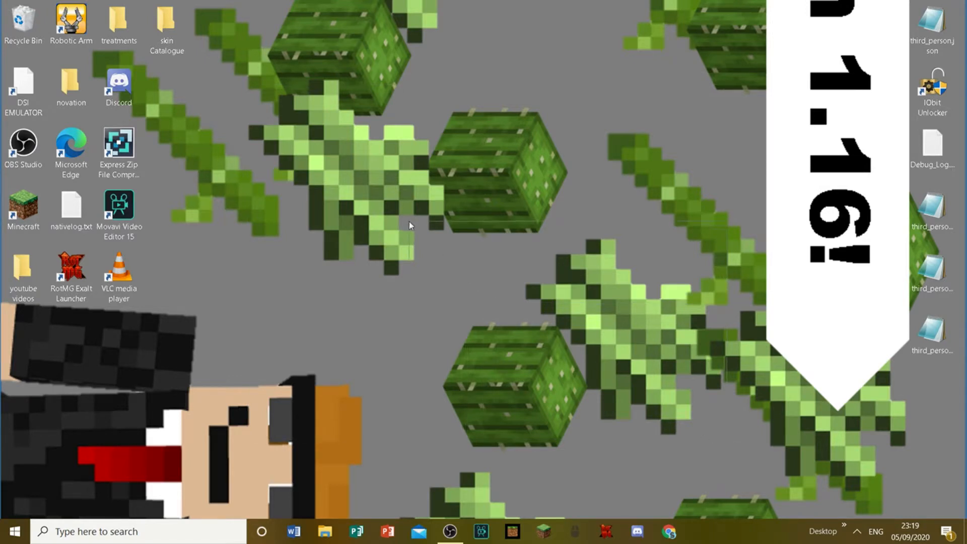
pyautogui.moveTo(324, 157)
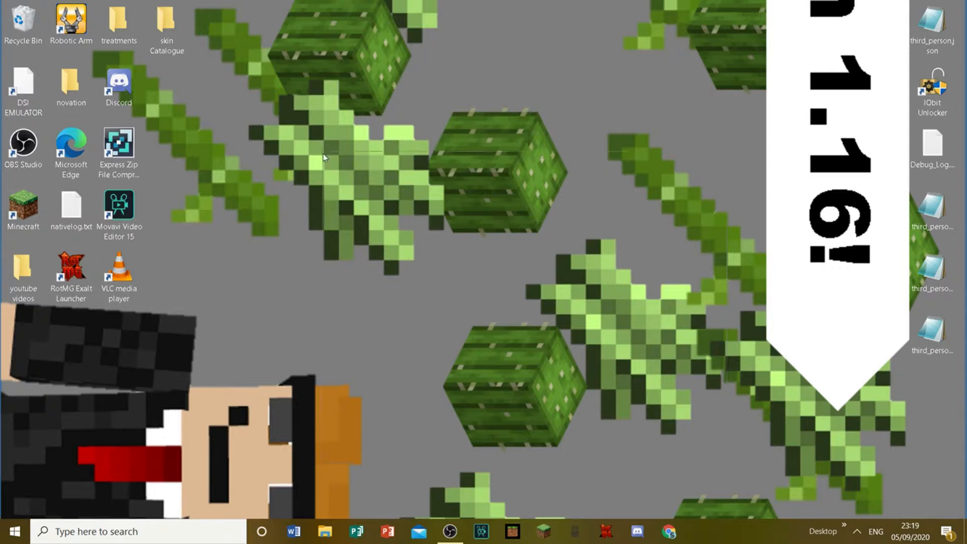
pyautogui.moveTo(327, 239)
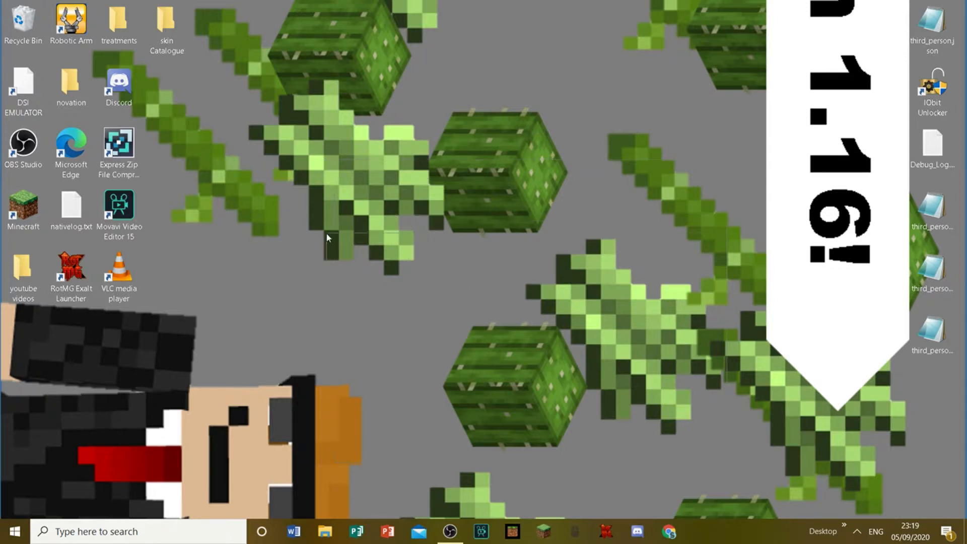
pyautogui.moveTo(339, 182)
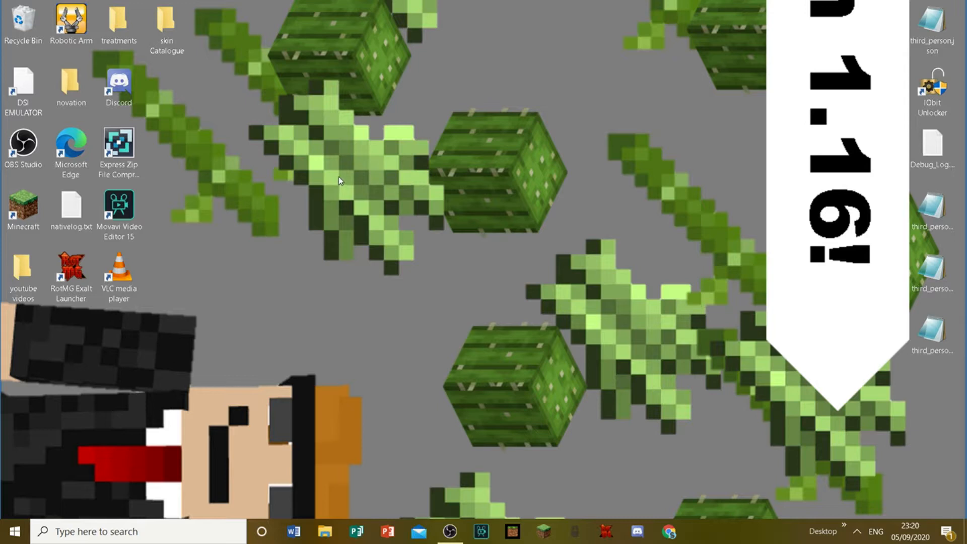
pyautogui.moveTo(470, 123)
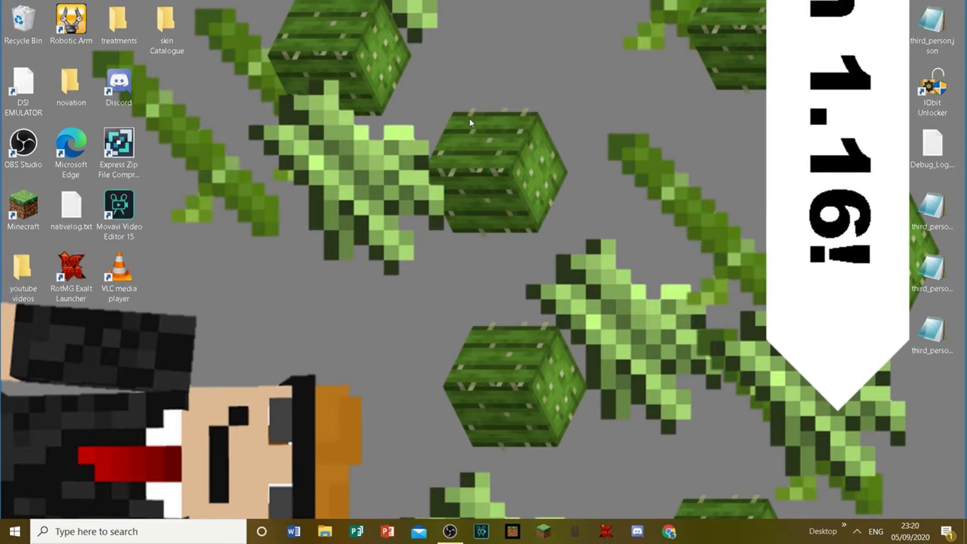
# Browse File Explorer to C:\Program Files and scroll down to the WindowsApps folder
pyautogui.click(166, 28)
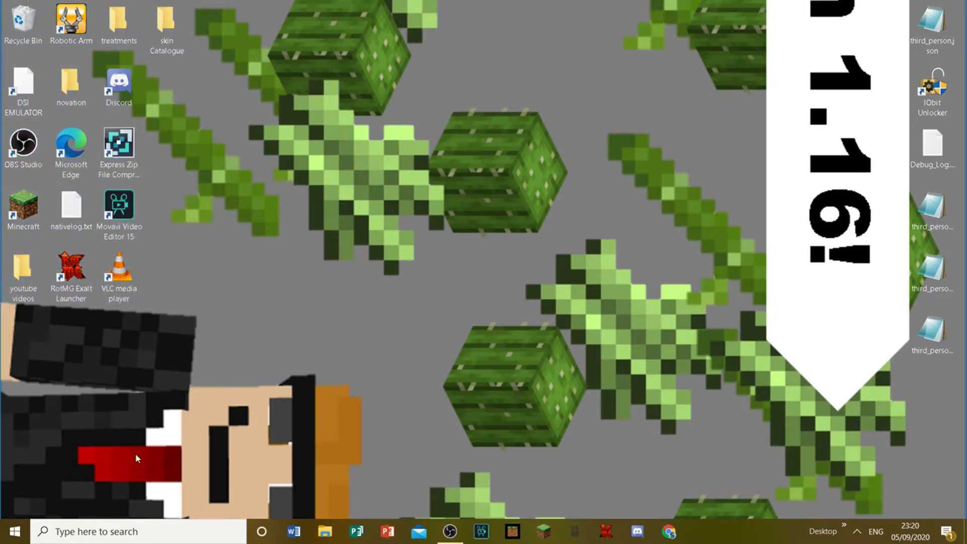
pyautogui.click(166, 29)
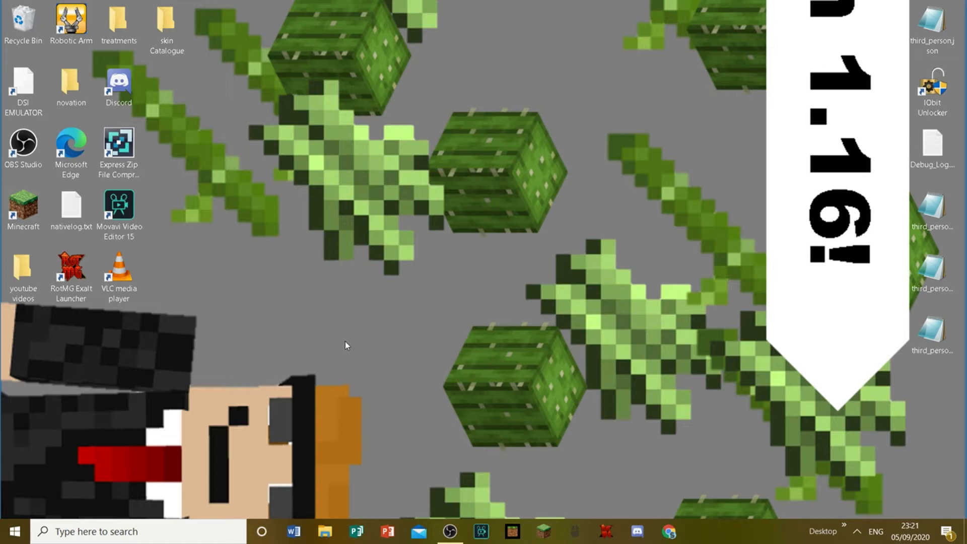
pyautogui.moveTo(314, 247)
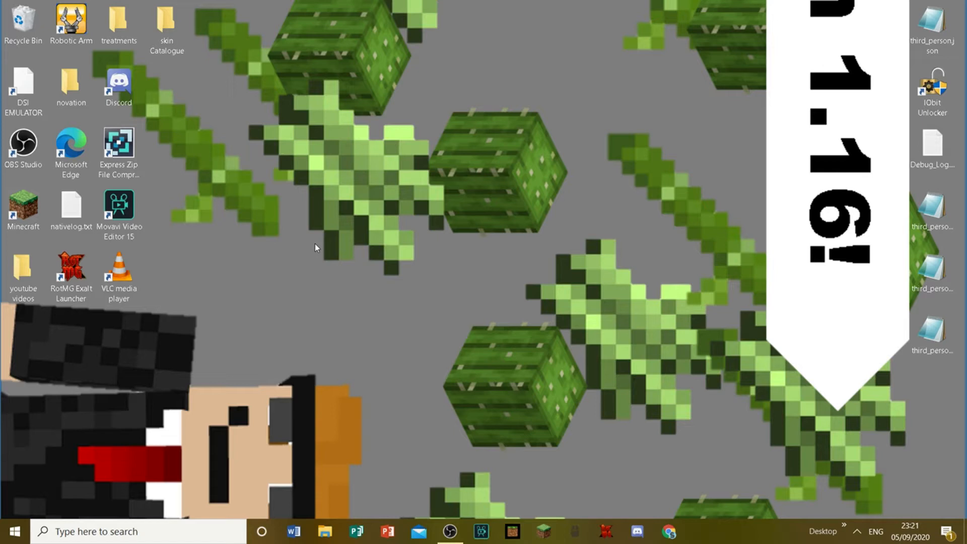
pyautogui.moveTo(302, 316)
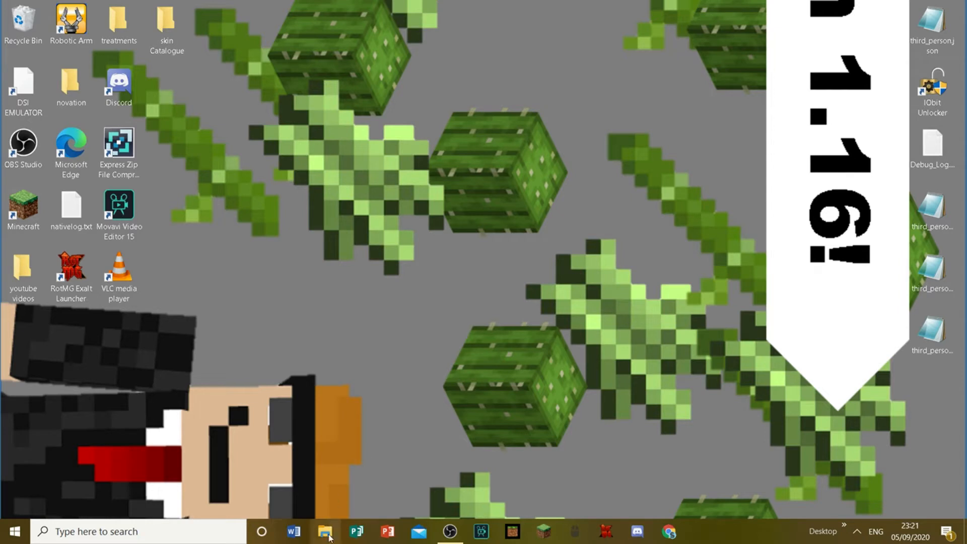
pyautogui.click(326, 532)
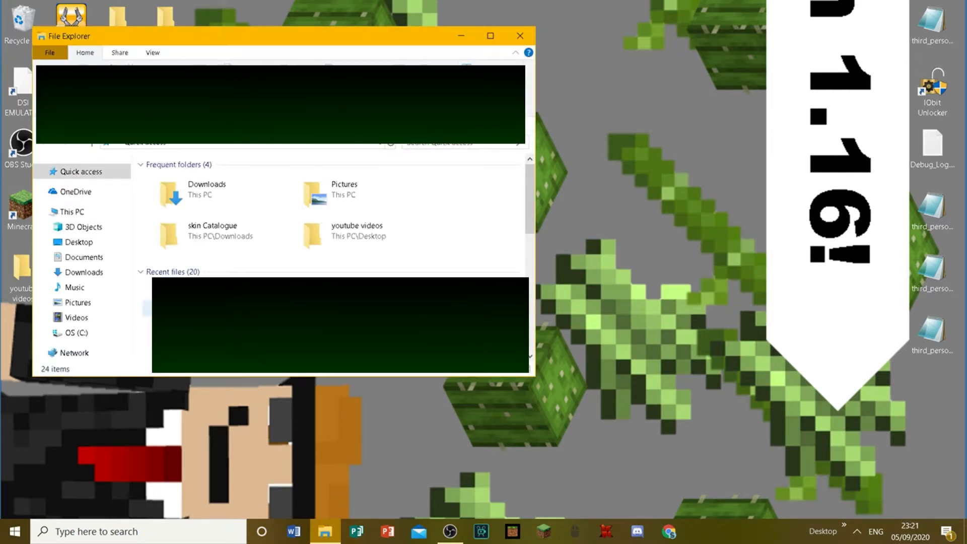
pyautogui.moveTo(570, 267)
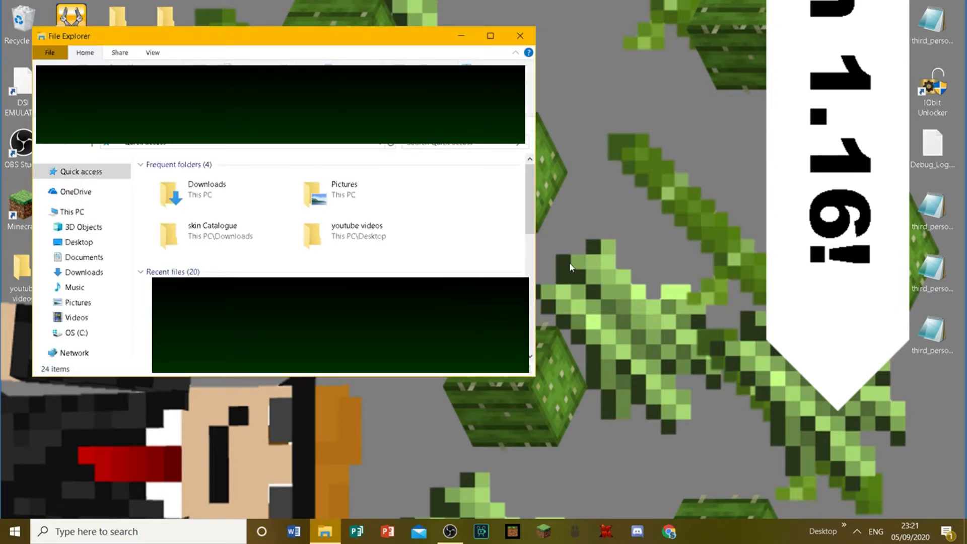
pyautogui.moveTo(642, 372)
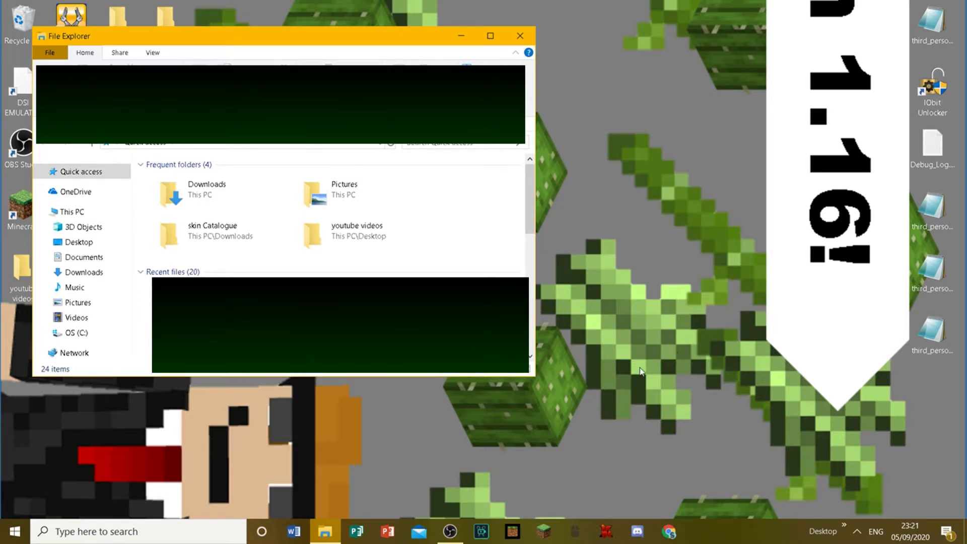
pyautogui.moveTo(602, 292)
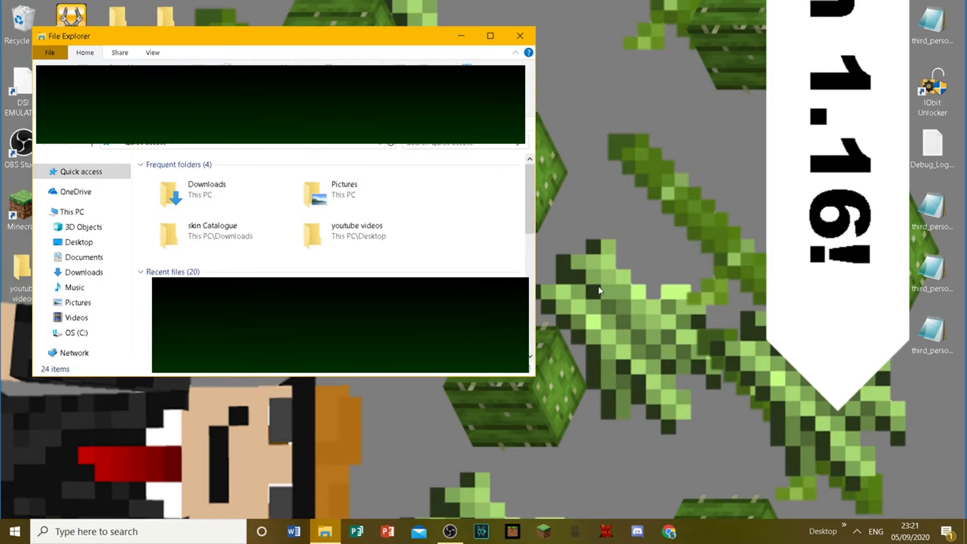
pyautogui.click(73, 333)
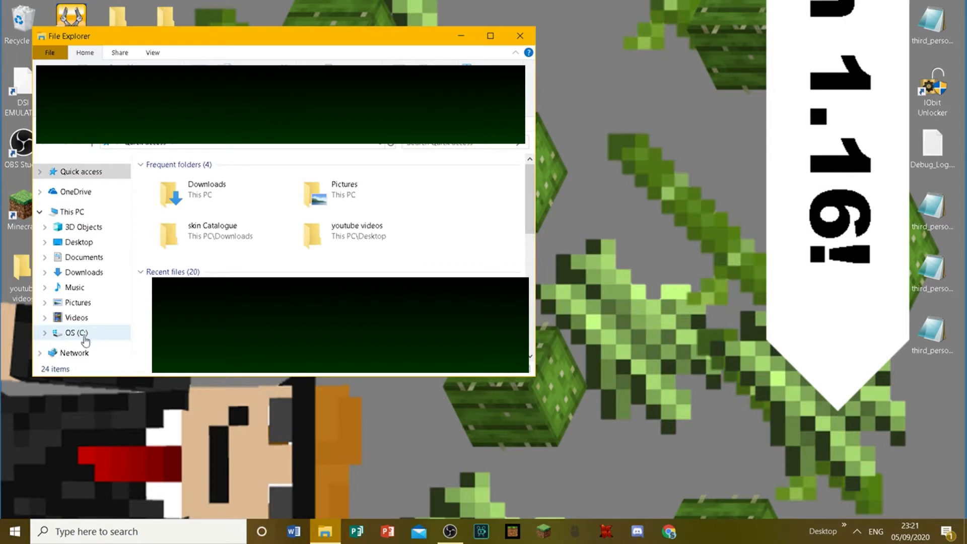
pyautogui.click(72, 332)
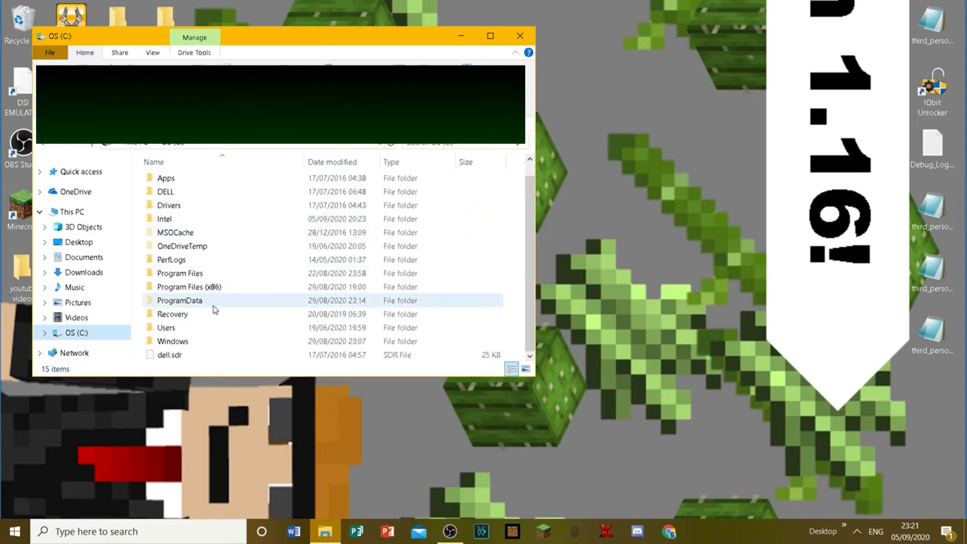
pyautogui.doubleClick(180, 273)
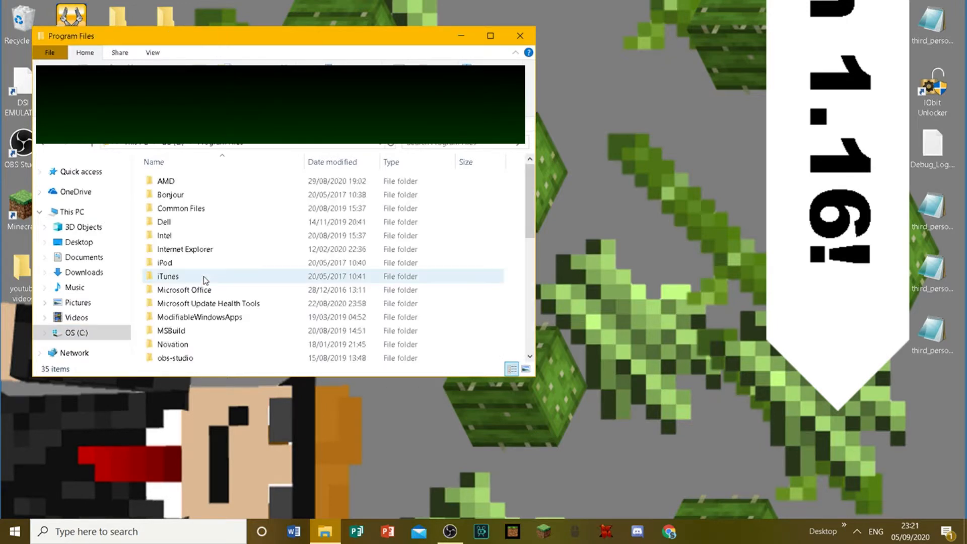
pyautogui.scroll(-3)
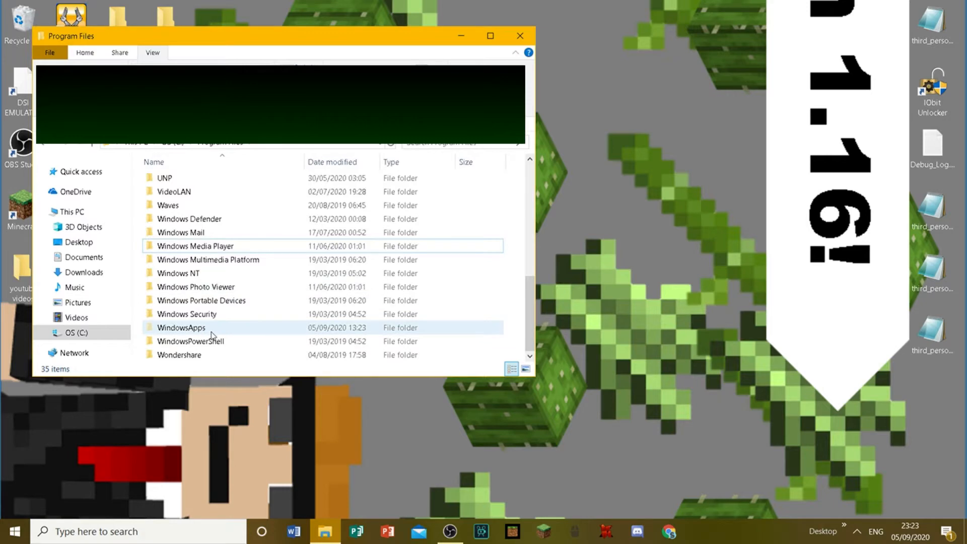
# Enter WindowsApps and select the Microsoft.MinecraftUWP_1.16 package folder
pyautogui.doubleClick(180, 327)
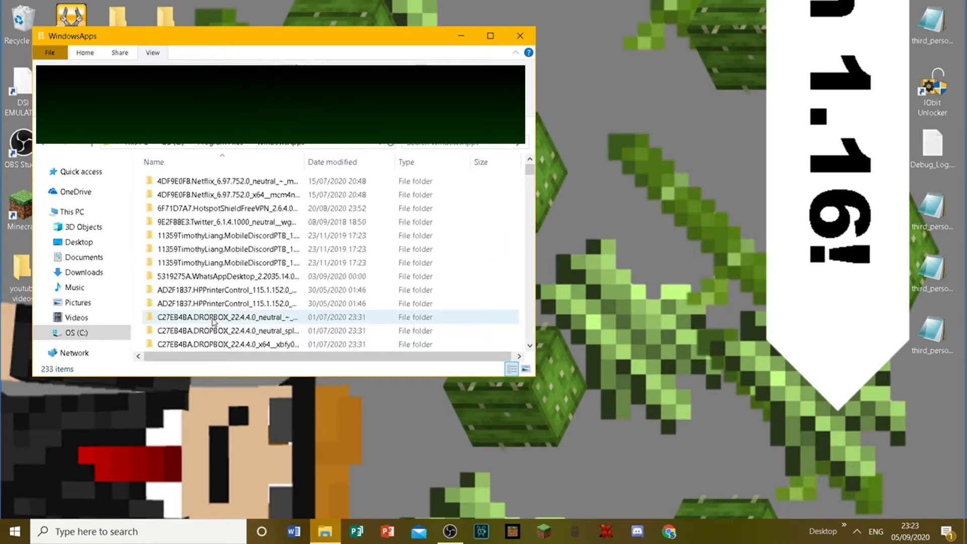
pyautogui.scroll(-3)
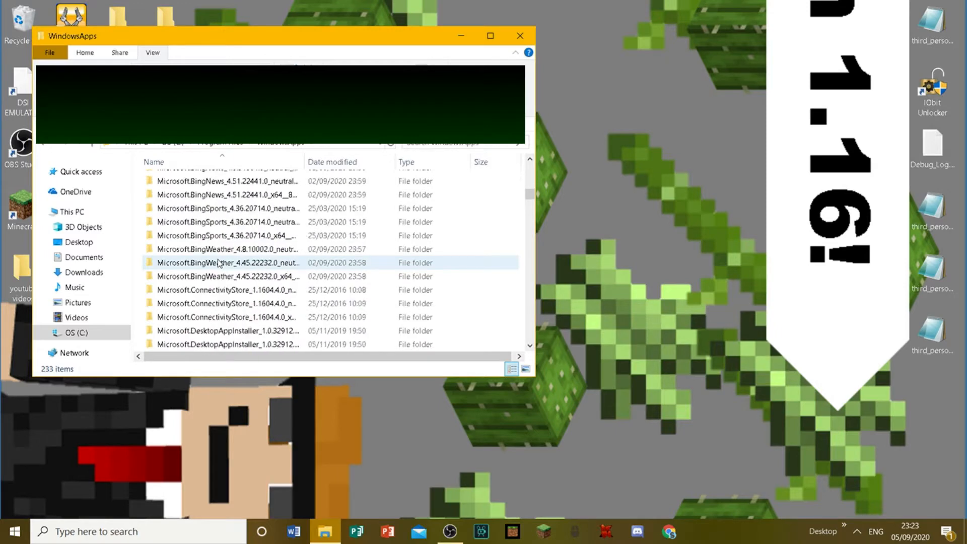
pyautogui.scroll(-3)
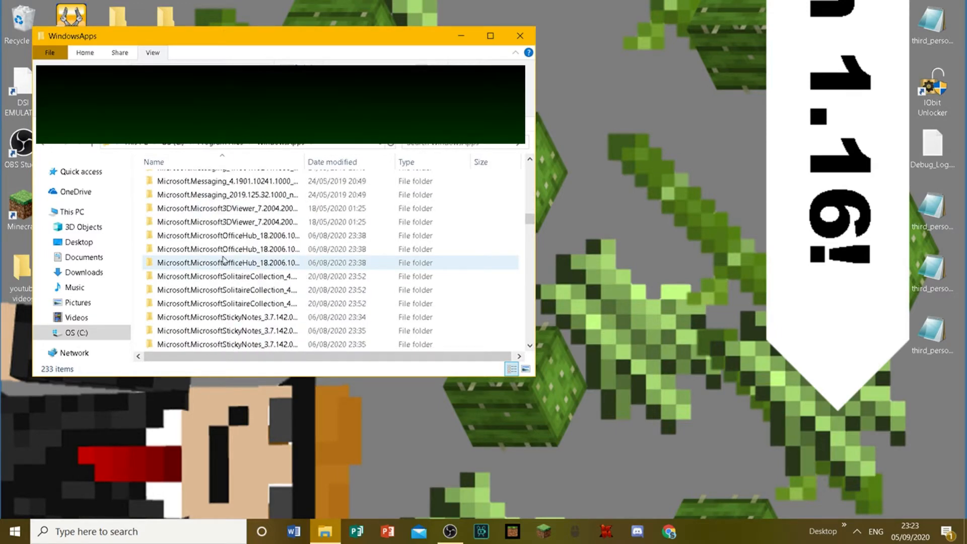
pyautogui.scroll(-3)
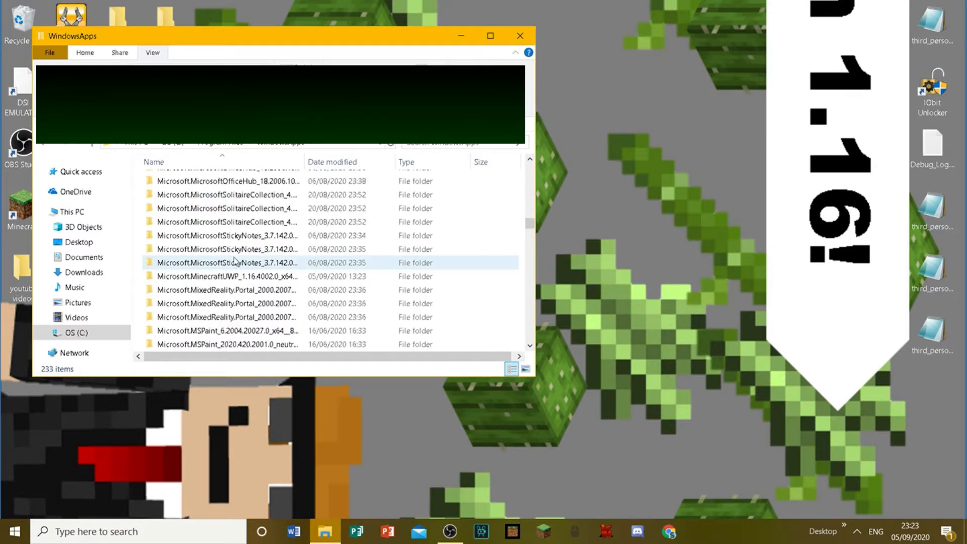
pyautogui.click(227, 276)
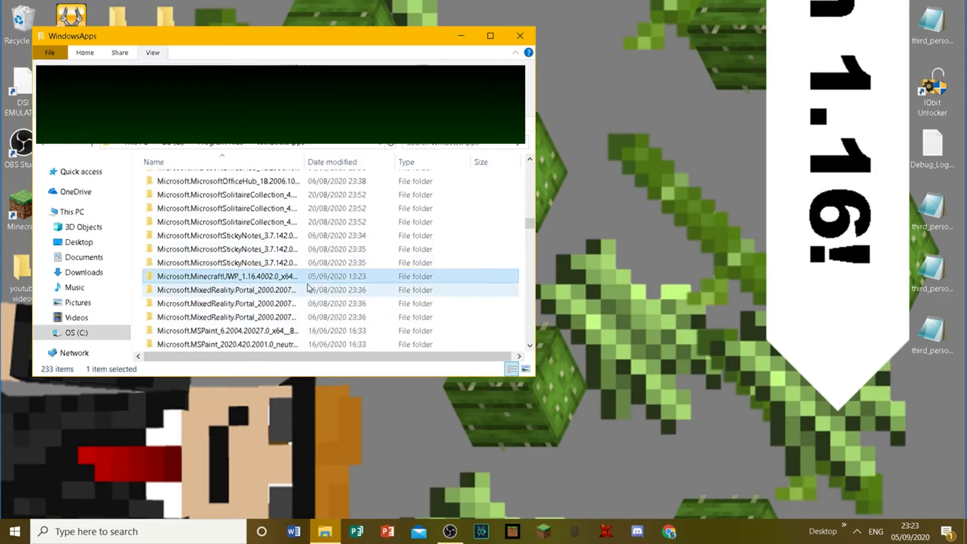
pyautogui.moveTo(159, 290)
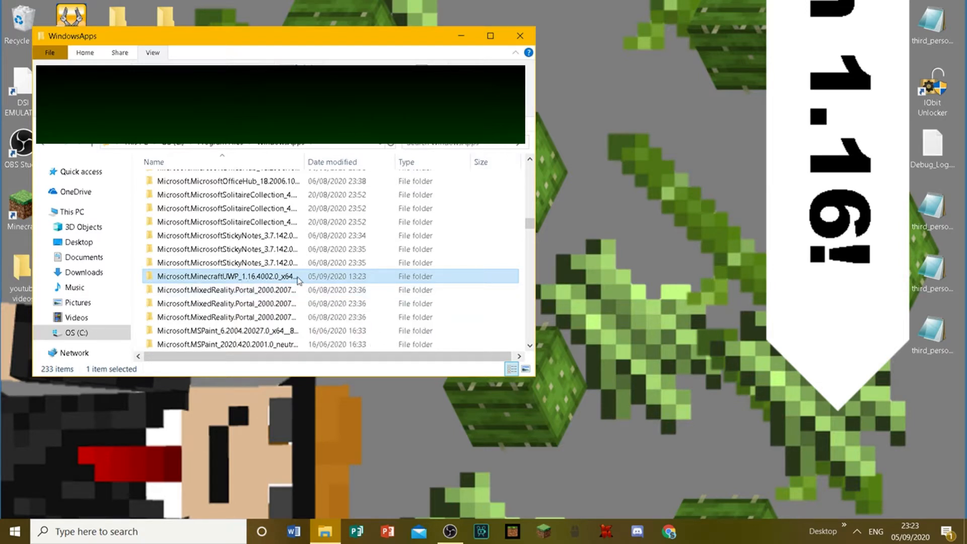
pyautogui.moveTo(282, 290)
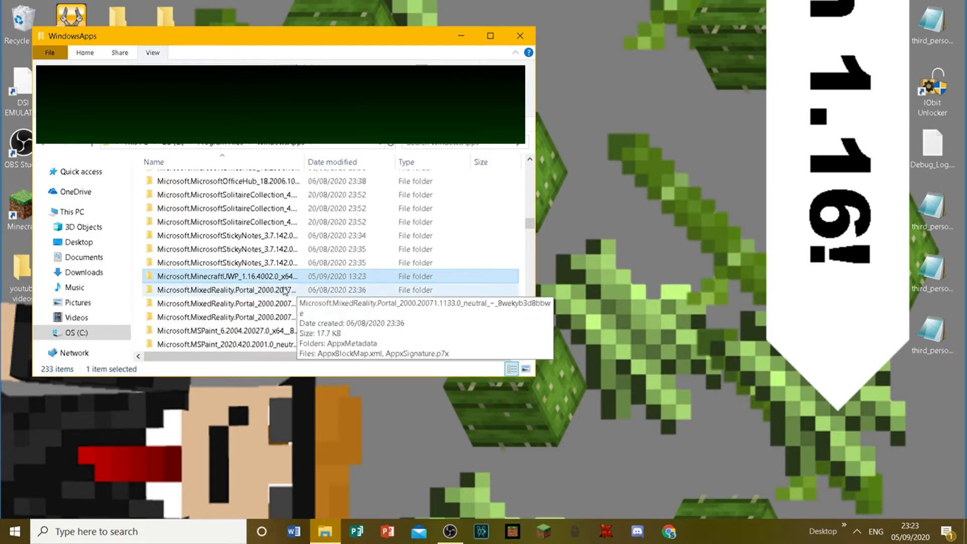
# Navigate into MinecraftUWP > data > definitions > cameras > cameras
pyautogui.doubleClick(227, 276)
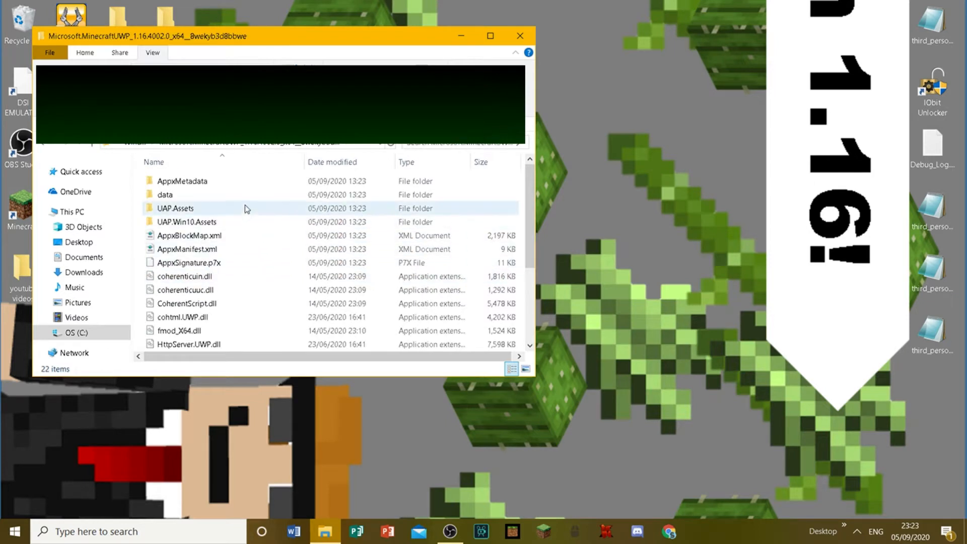
pyautogui.doubleClick(166, 195)
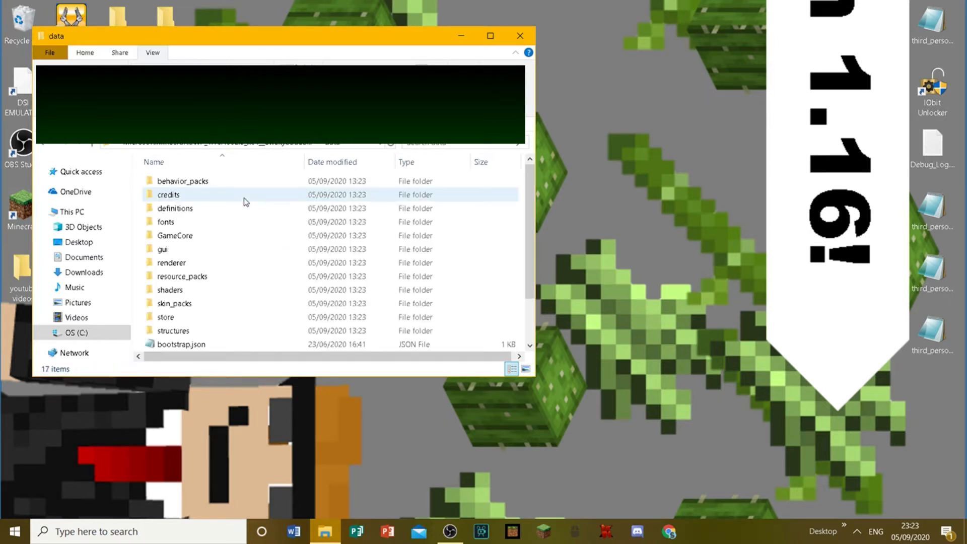
pyautogui.doubleClick(174, 207)
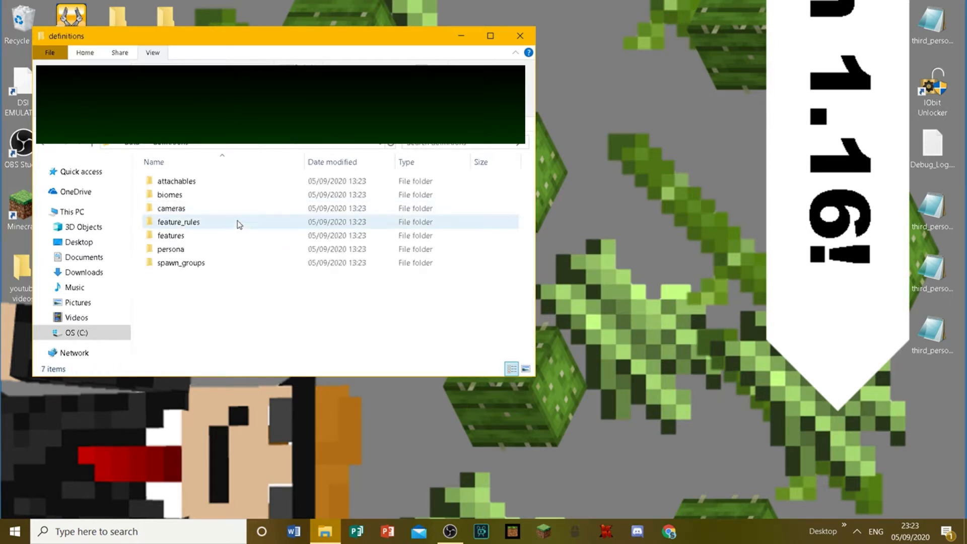
pyautogui.doubleClick(171, 208)
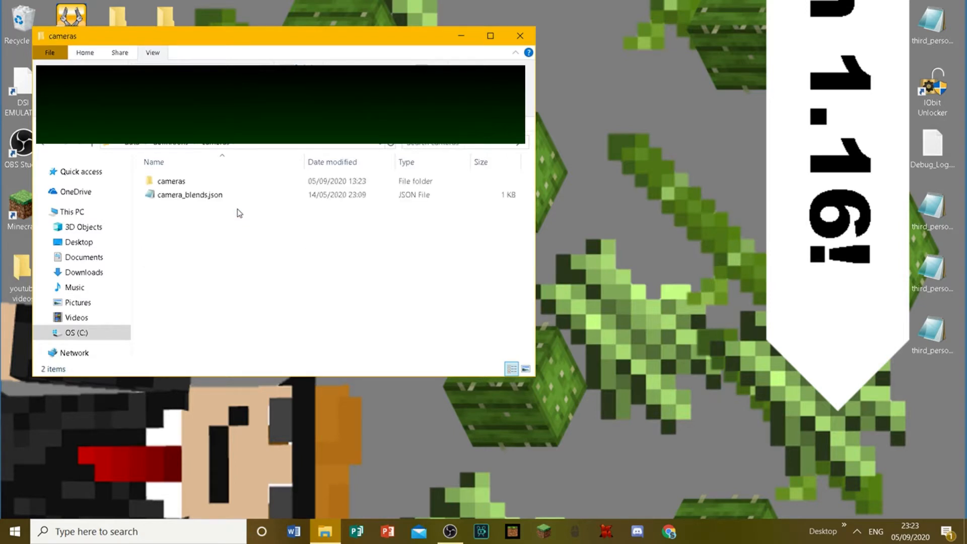
pyautogui.doubleClick(169, 180)
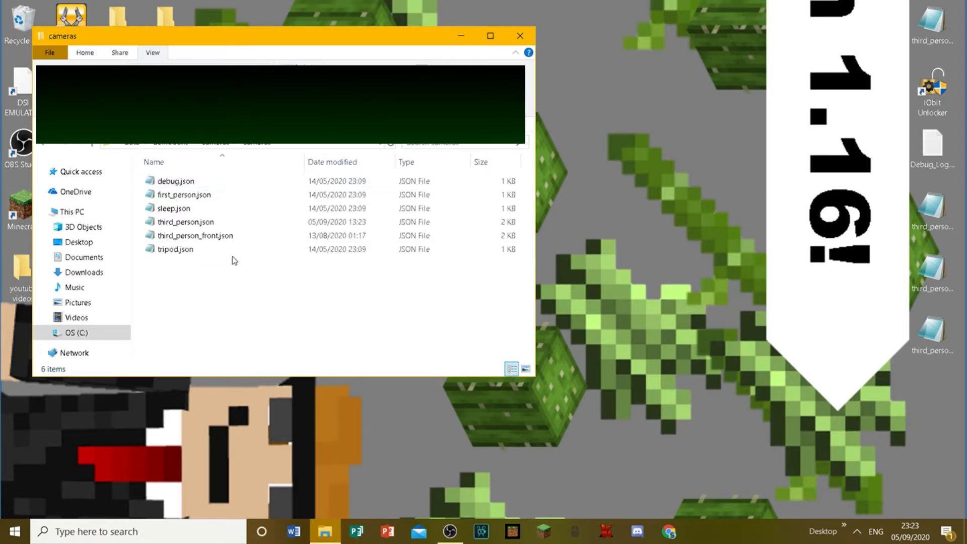
pyautogui.click(174, 207)
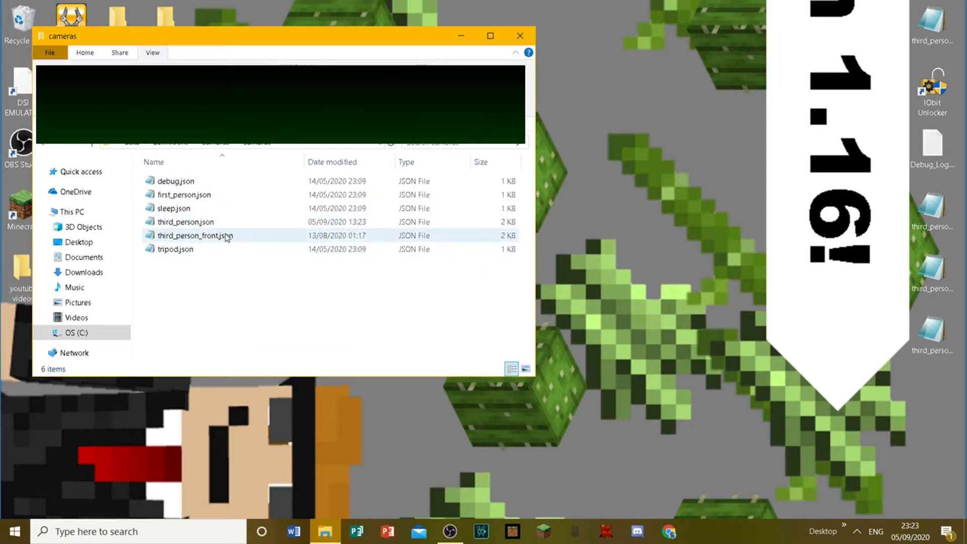
pyautogui.moveTo(218, 235)
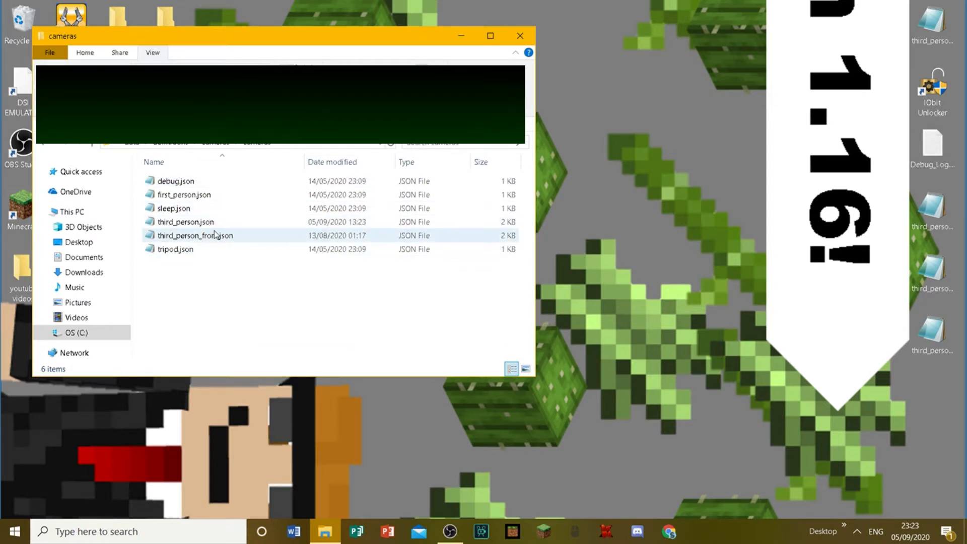
pyautogui.moveTo(185, 221)
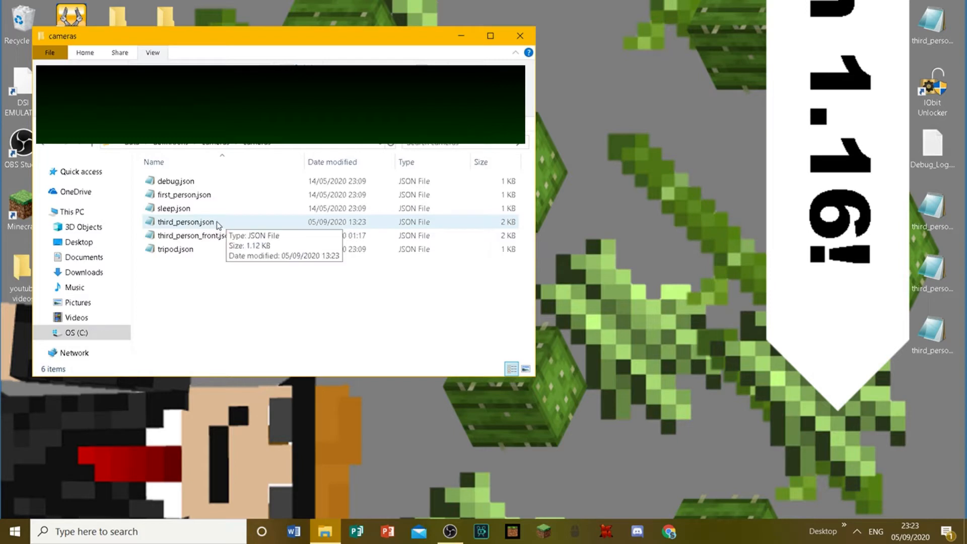
# Delete the original third_person.json, leaving five camera JSON files
pyautogui.click(185, 221)
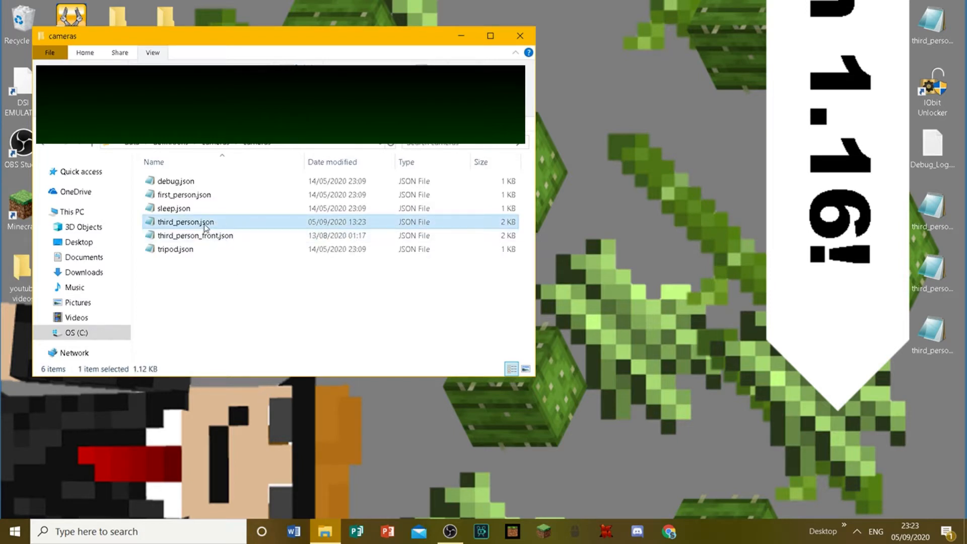
pyautogui.moveTo(623, 232)
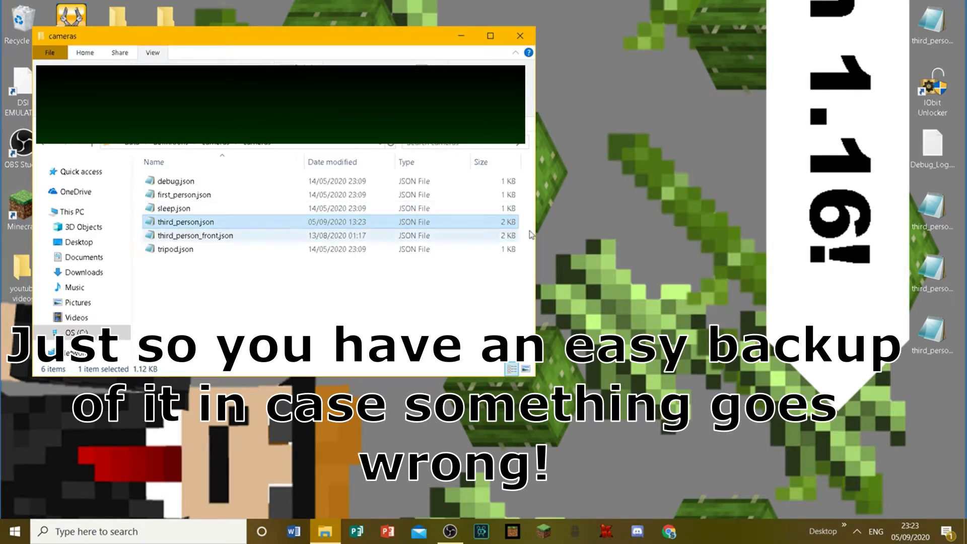
pyautogui.rightClick(186, 222)
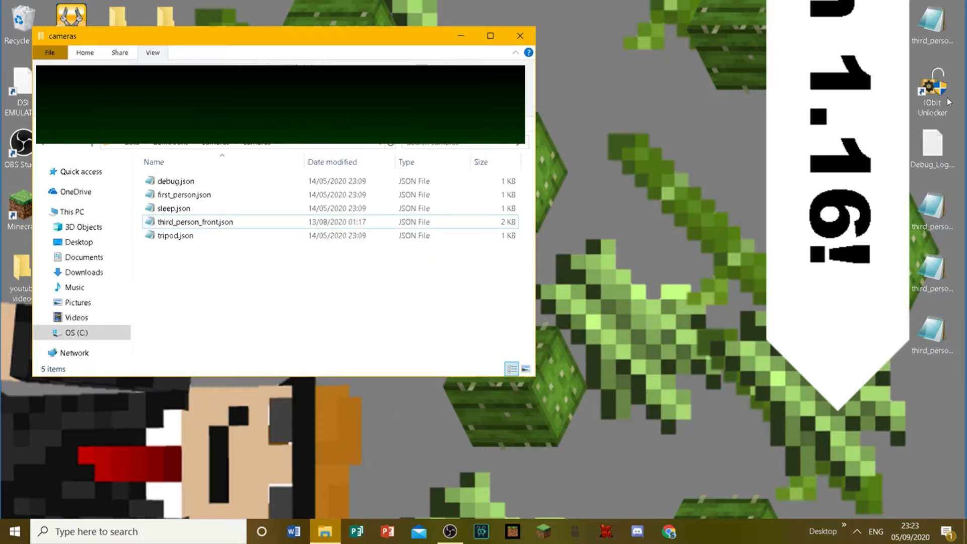
pyautogui.moveTo(334, 302)
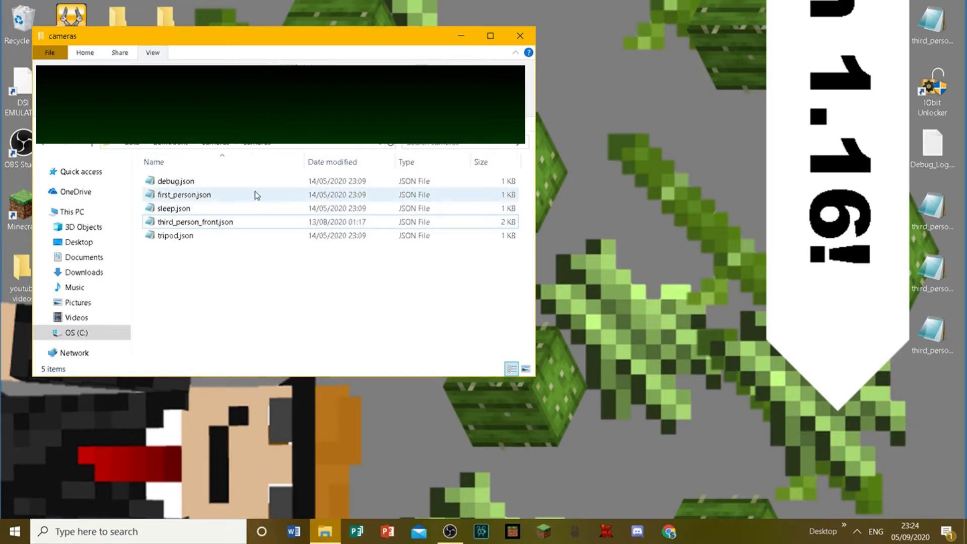
pyautogui.moveTo(256, 194)
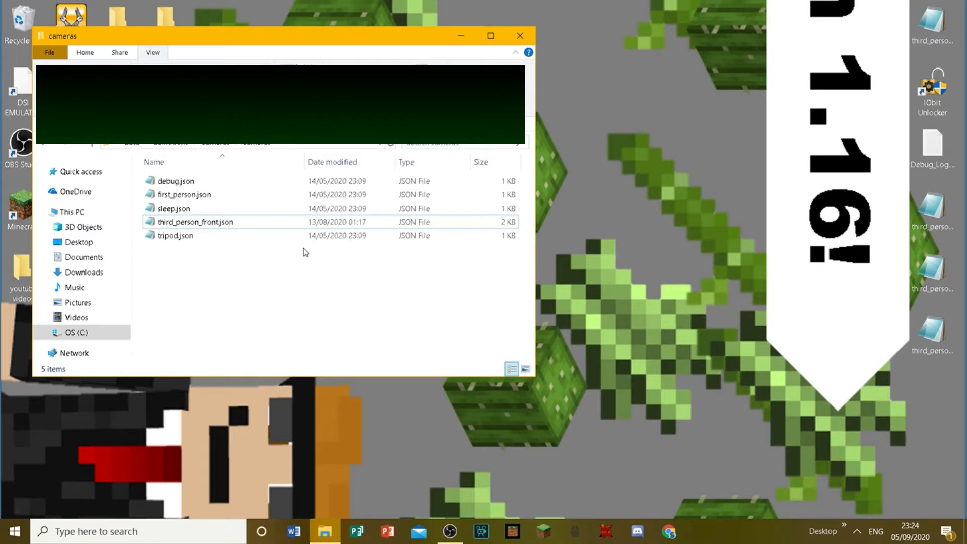
pyautogui.click(176, 236)
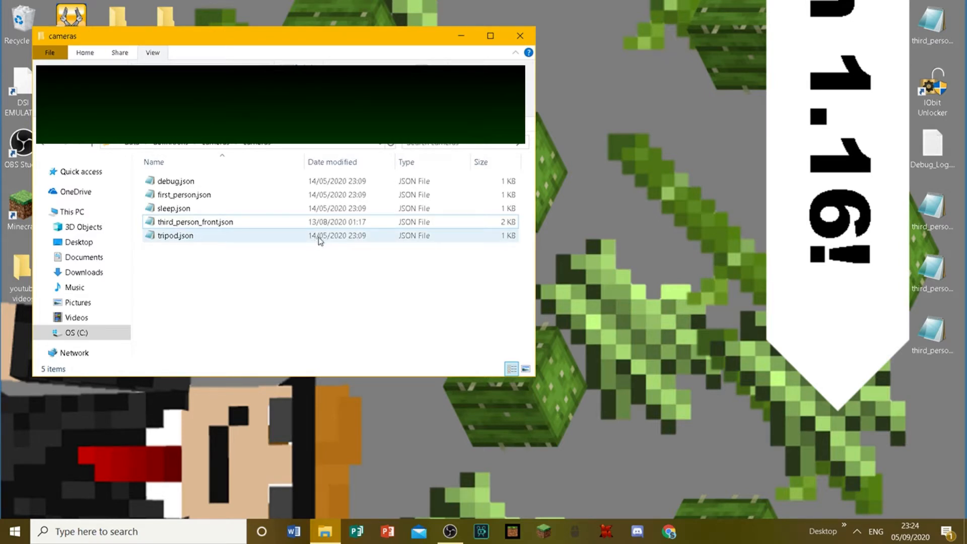
pyautogui.click(195, 222)
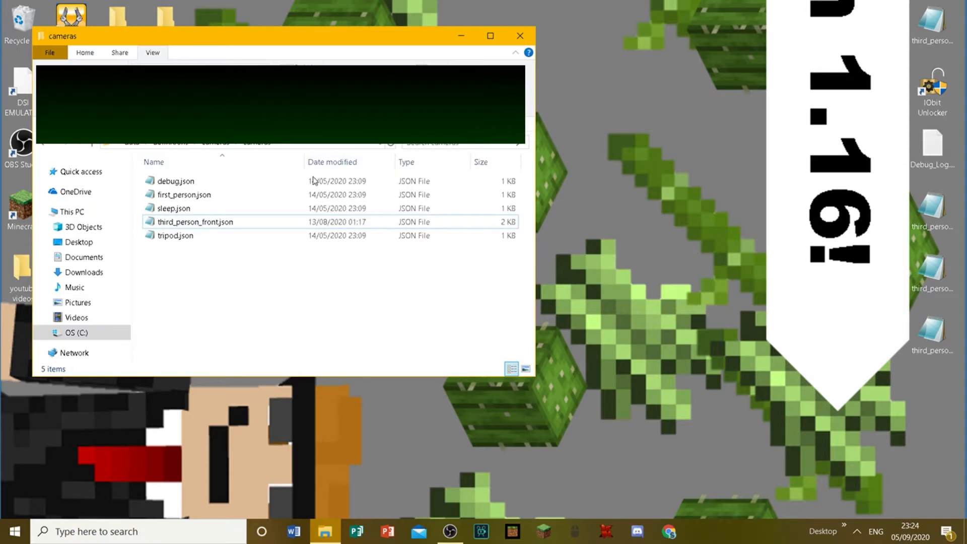
pyautogui.doubleClick(195, 221)
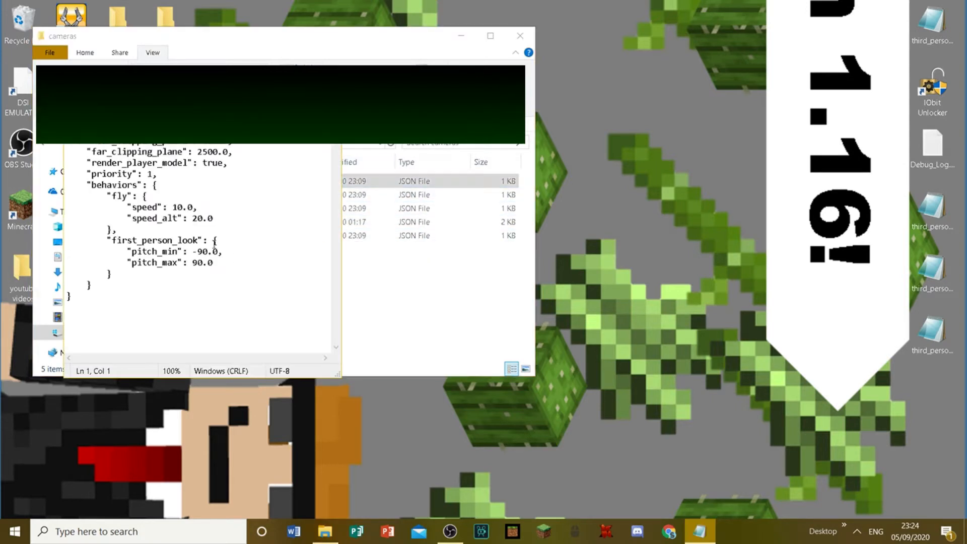
pyautogui.moveTo(265, 249)
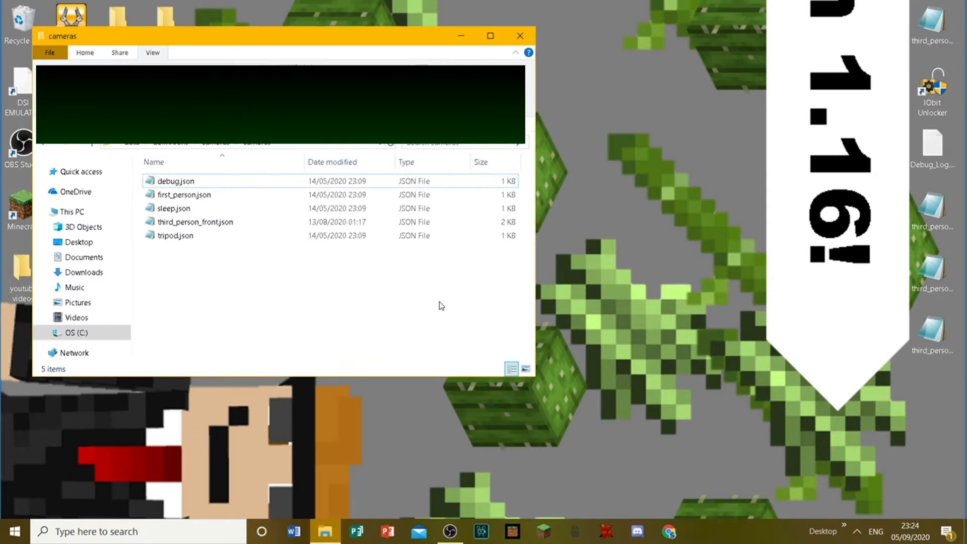
# Look over the remaining camera files, then launch IObit Unlocker from its desktop shortcut
pyautogui.click(176, 180)
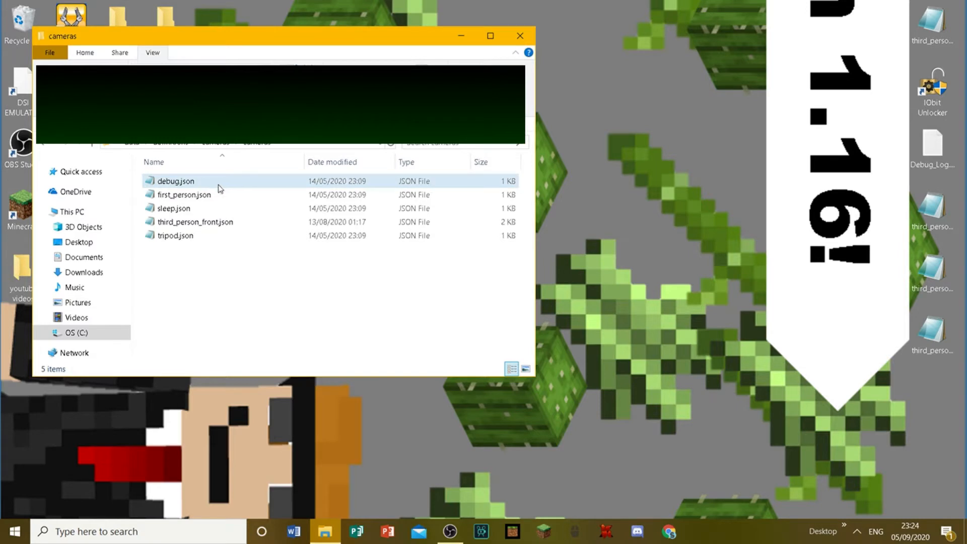
pyautogui.click(175, 234)
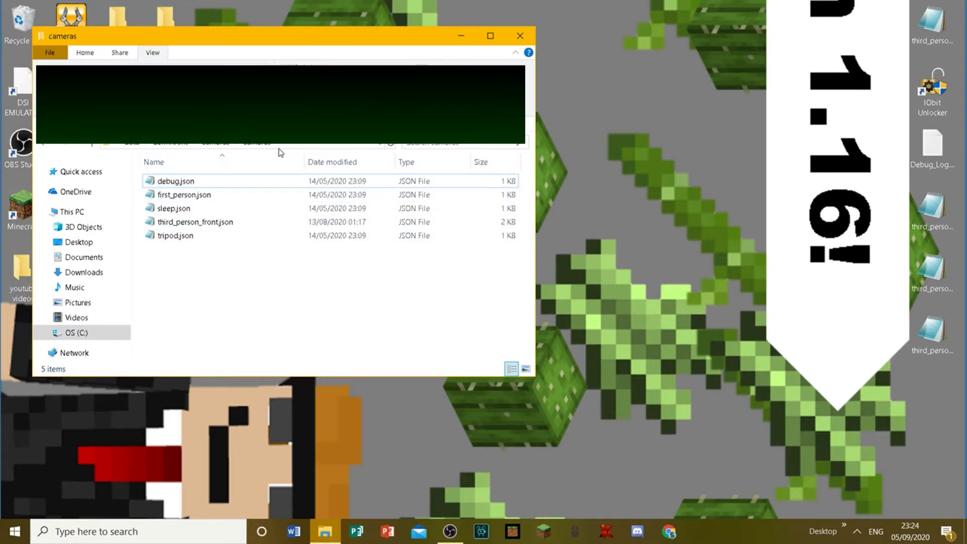
pyautogui.click(196, 222)
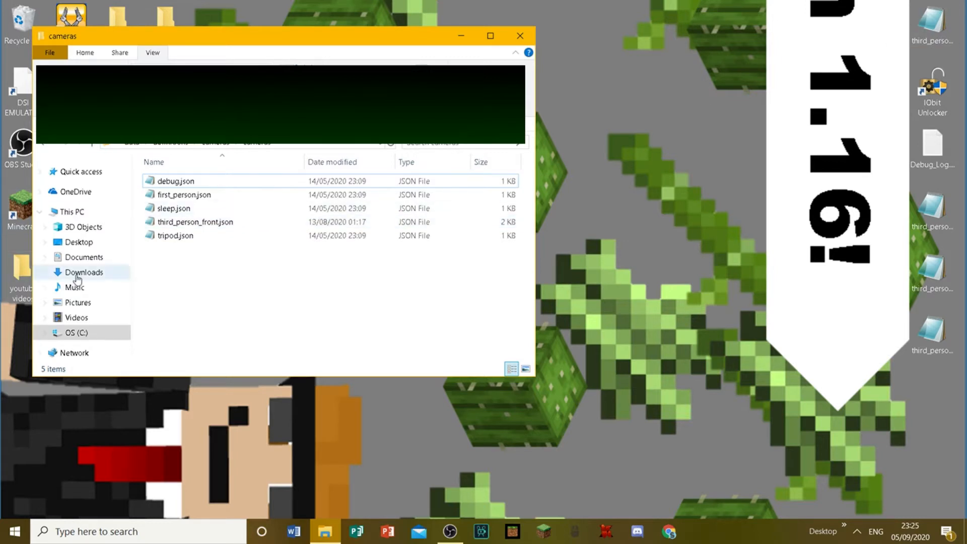
pyautogui.moveTo(907, 15)
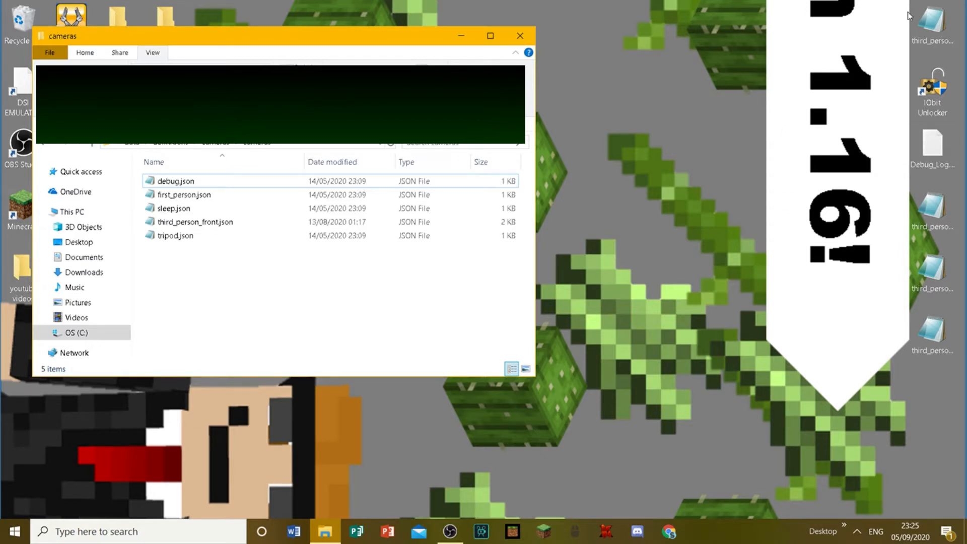
pyautogui.moveTo(752, 334)
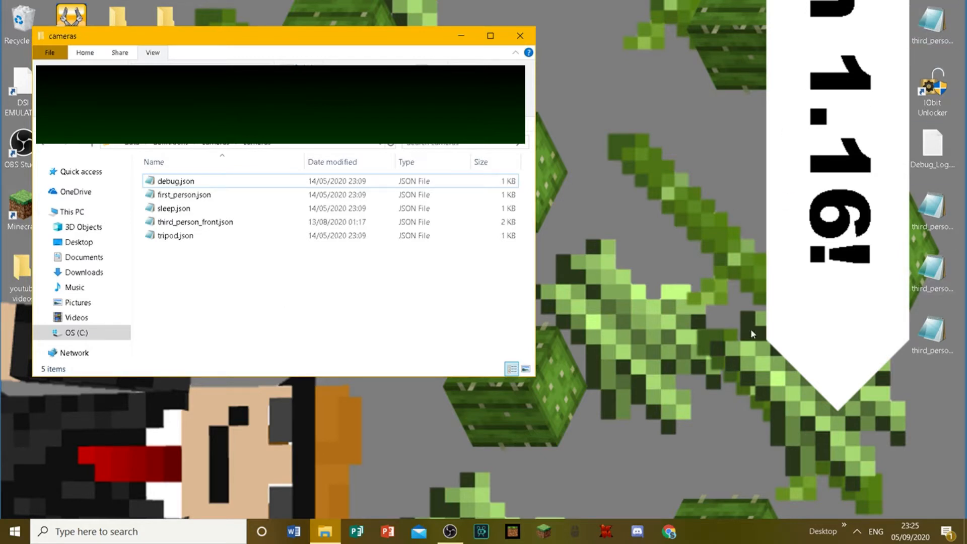
pyautogui.moveTo(546, 300)
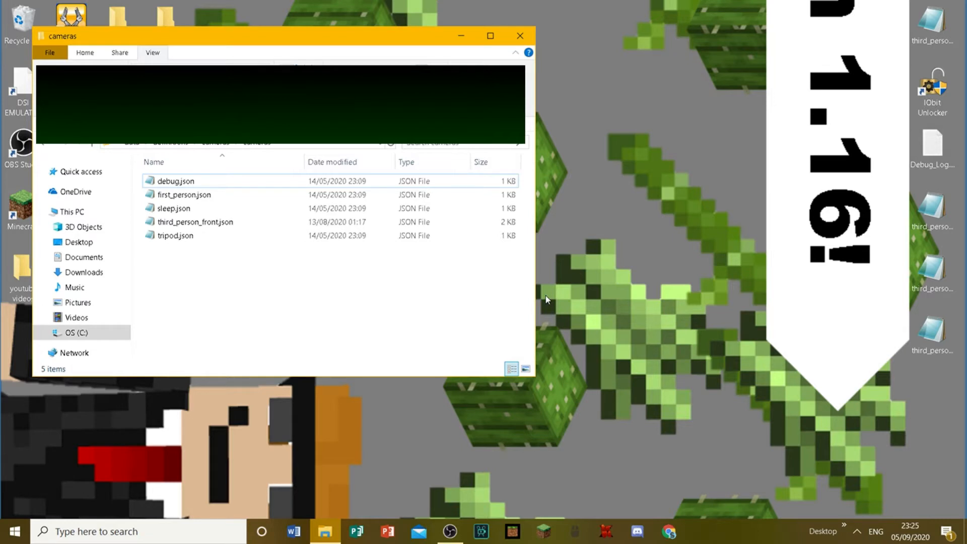
pyautogui.moveTo(933, 92)
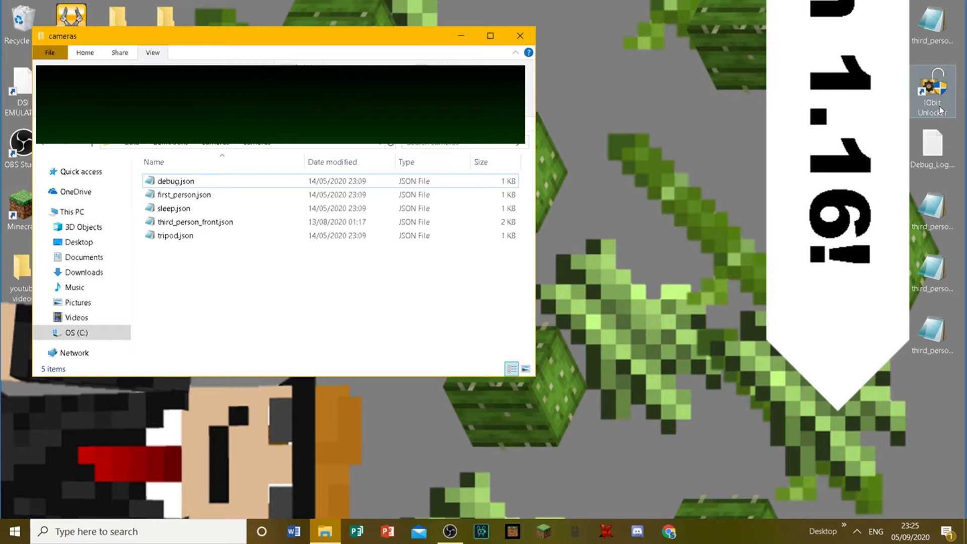
pyautogui.moveTo(893, 118)
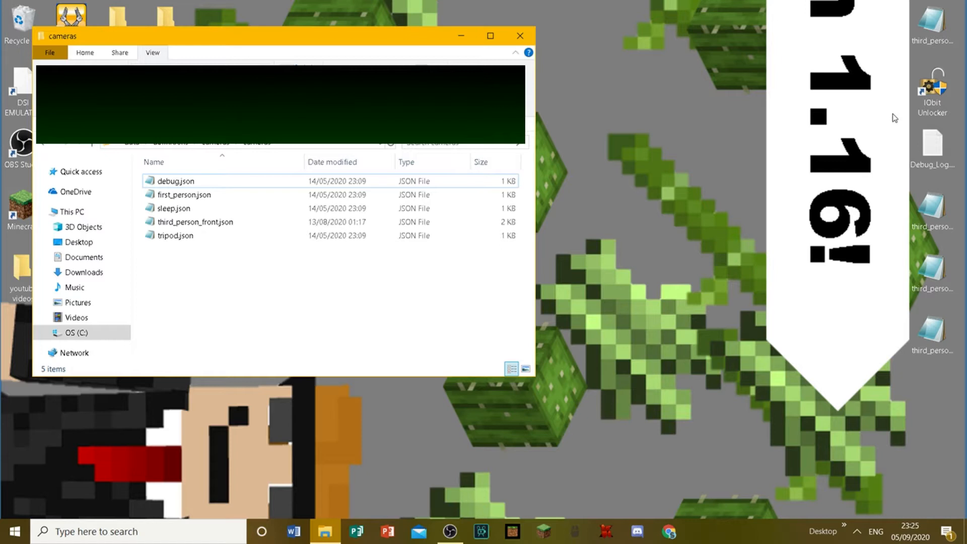
pyautogui.click(175, 236)
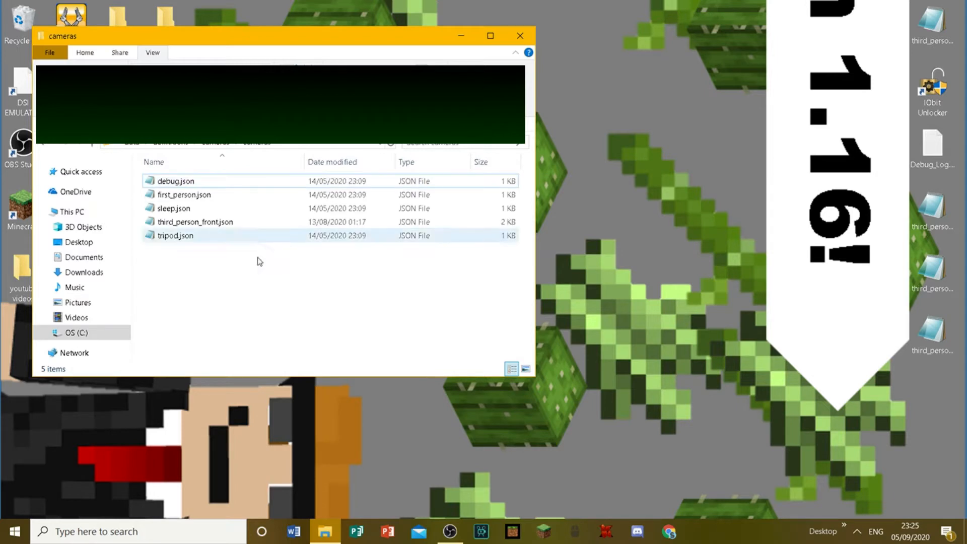
pyautogui.click(244, 266)
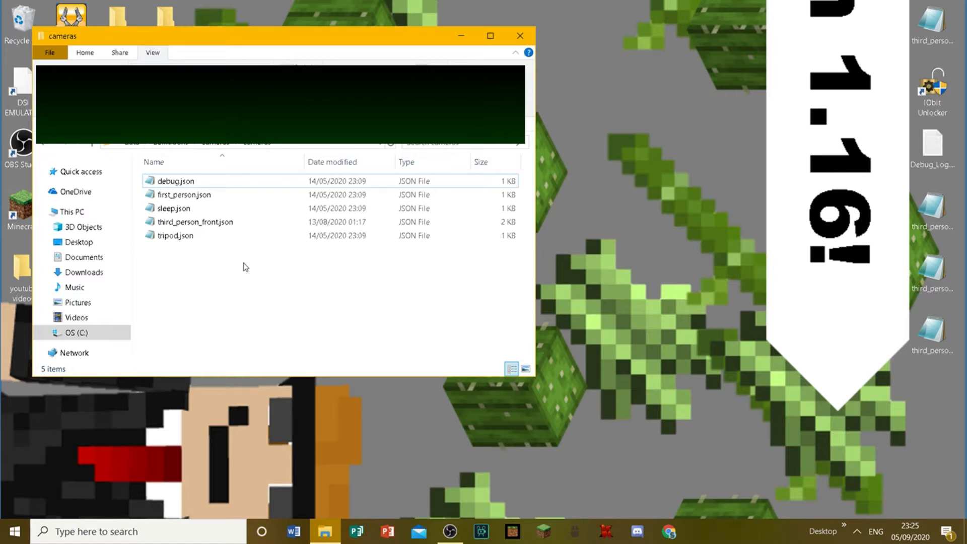
pyautogui.moveTo(689, 232)
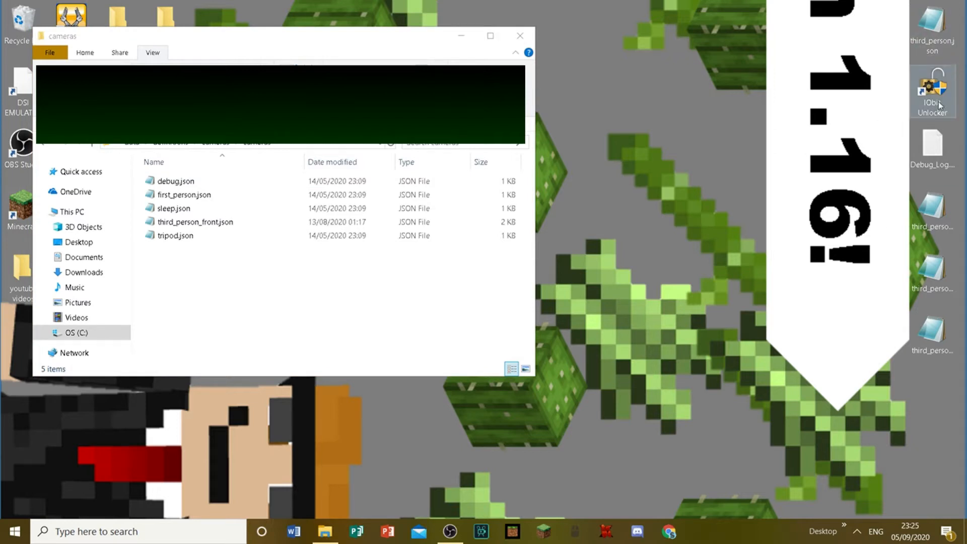
pyautogui.moveTo(933, 92)
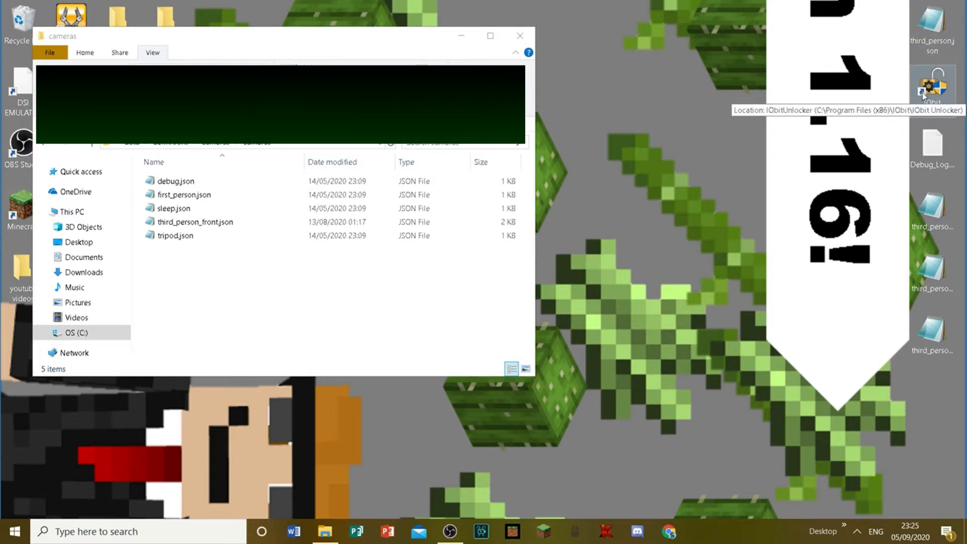
pyautogui.doubleClick(932, 87)
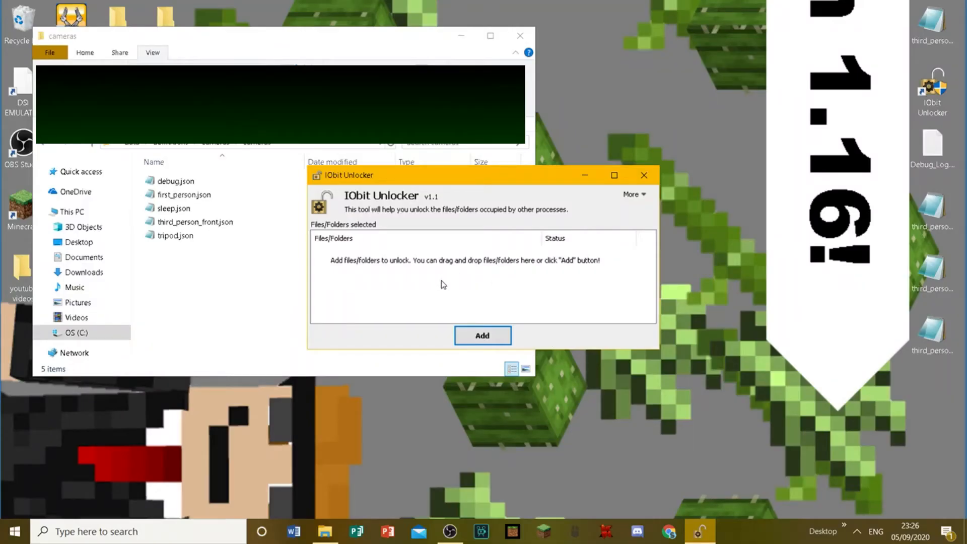
pyautogui.moveTo(529, 282)
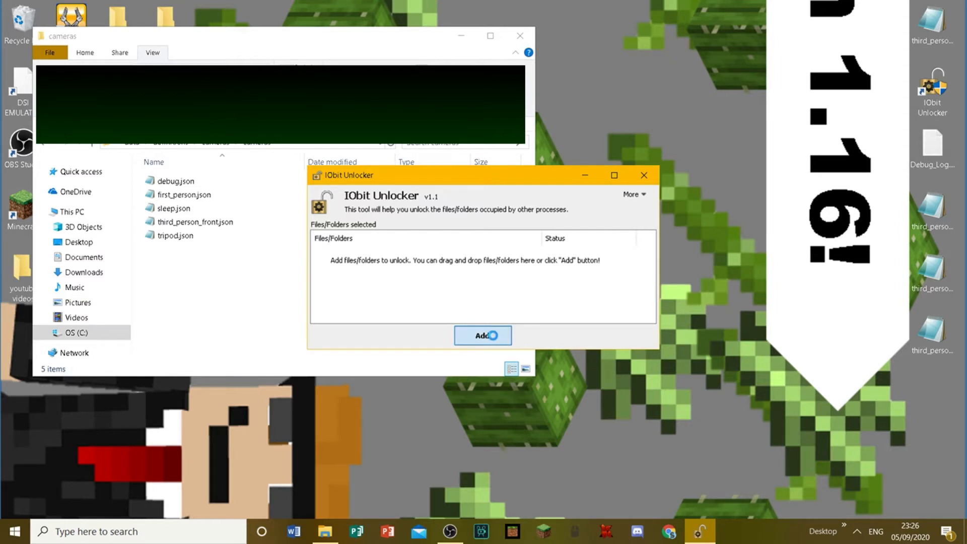
pyautogui.click(482, 336)
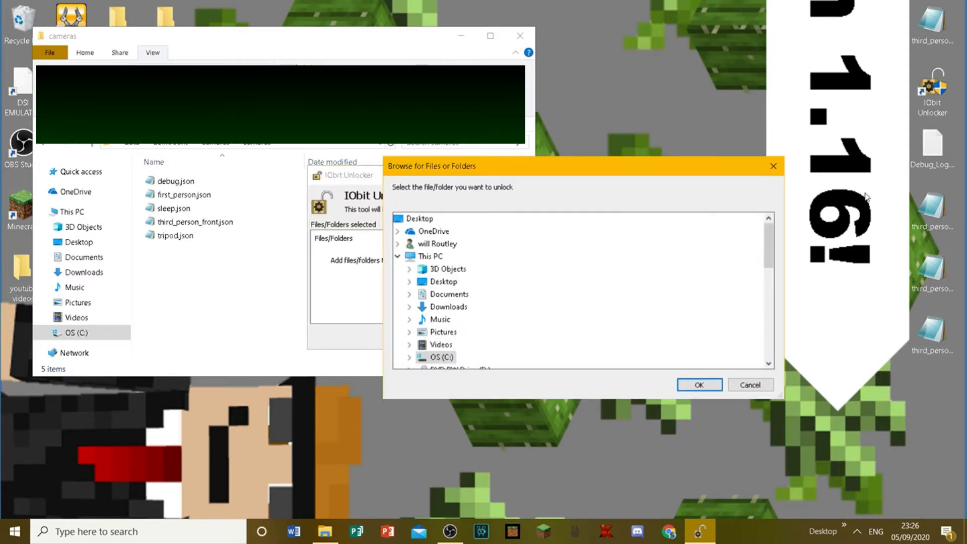
pyautogui.click(750, 384)
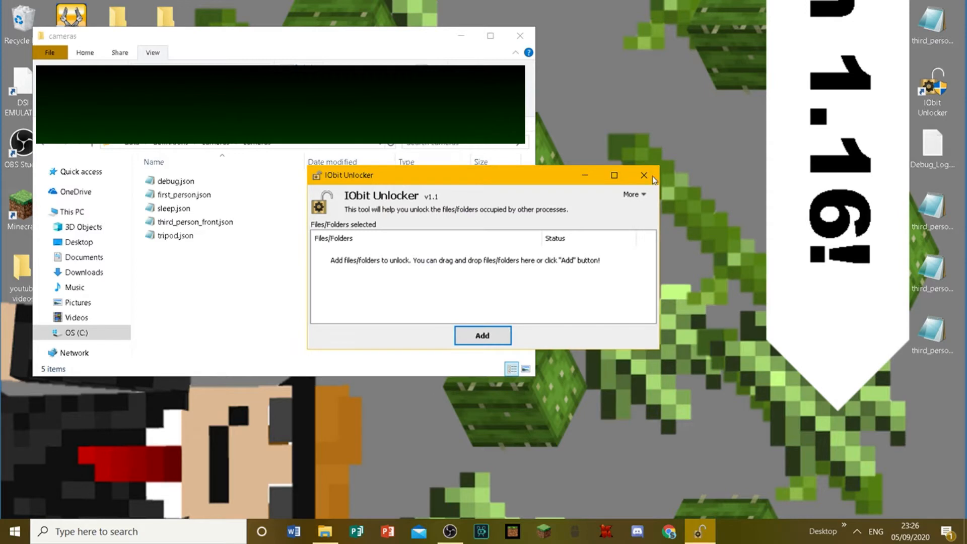
pyautogui.click(645, 175)
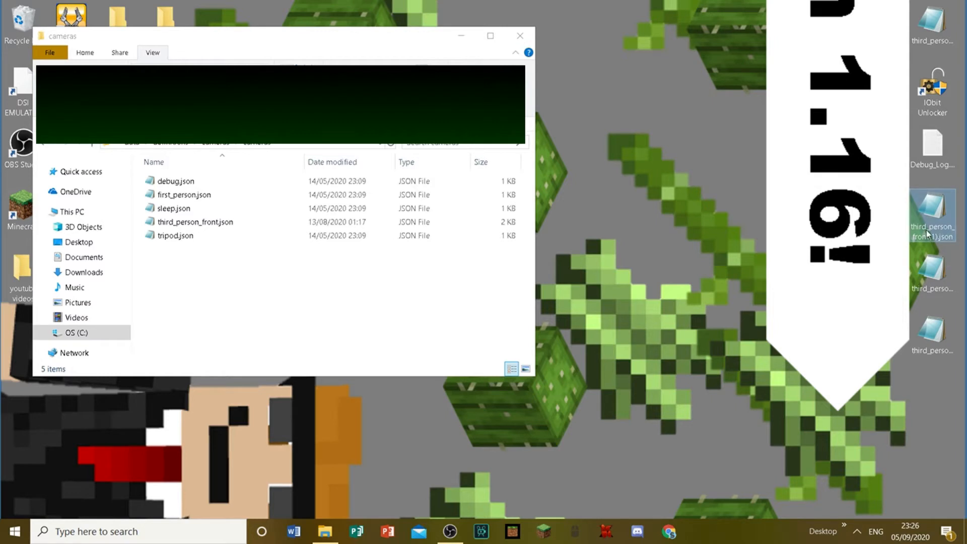
# Send desktop file third_person_front(1).json to IObit Unlocker and show its alternative unlock actions
pyautogui.rightClick(932, 212)
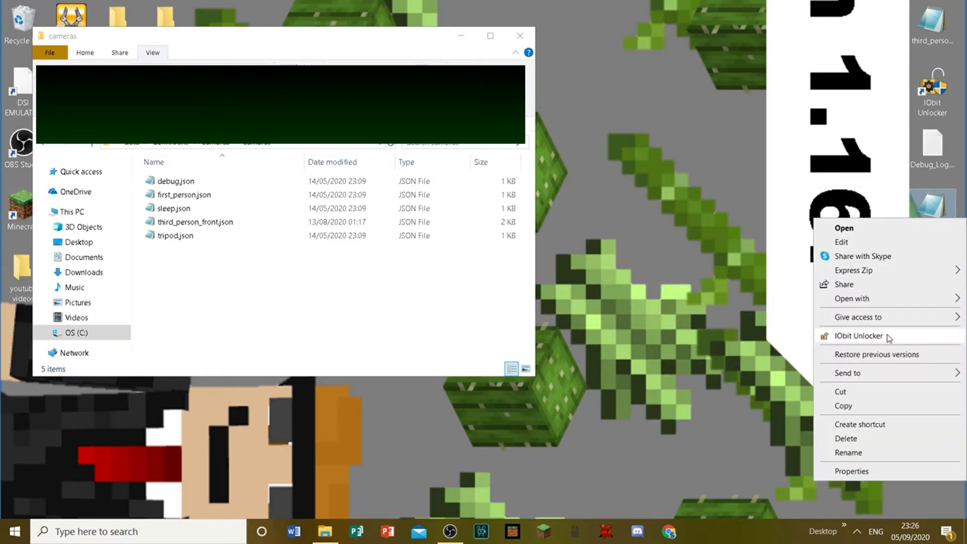
pyautogui.click(859, 336)
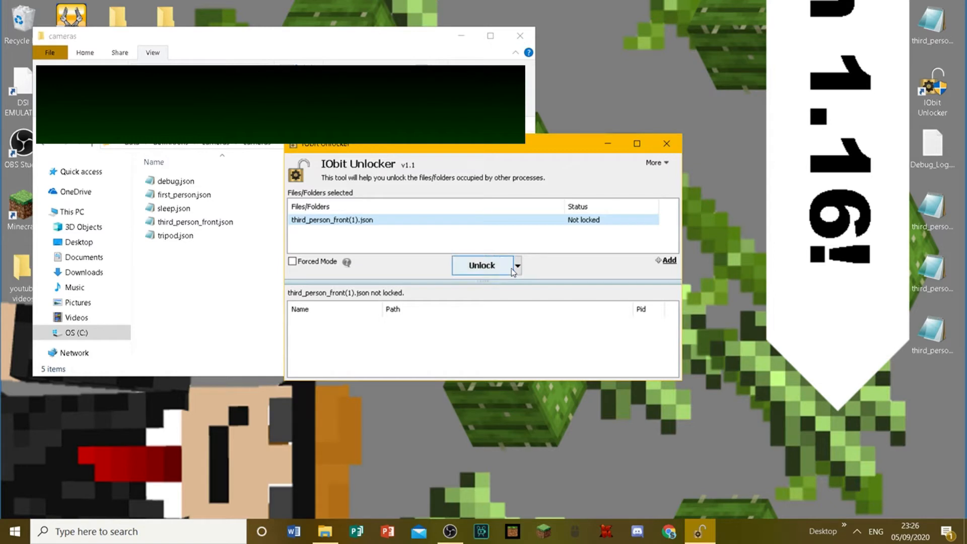
pyautogui.click(517, 265)
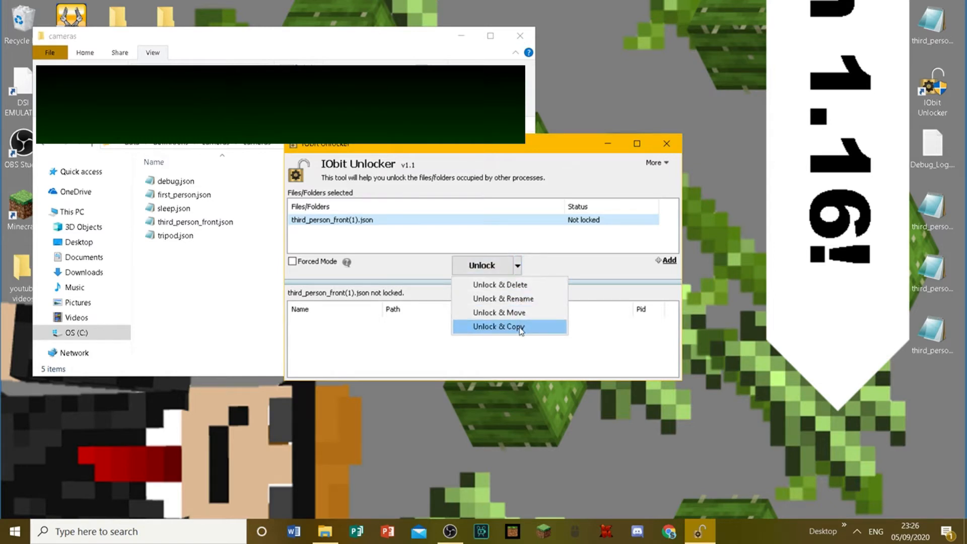
# Choose Unlock & Copy and browse the destination tree down to the MinecraftUWP package on drive C
pyautogui.click(496, 326)
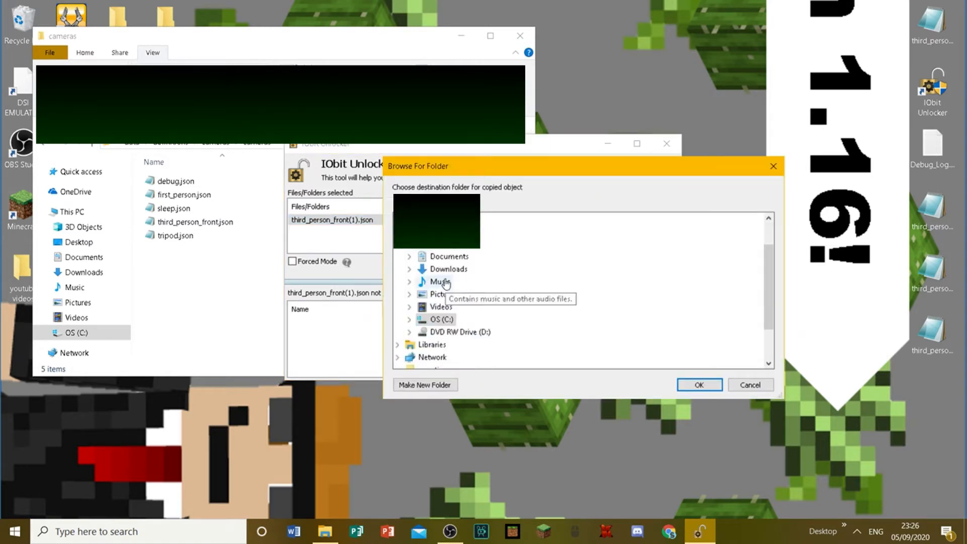
pyautogui.scroll(-3)
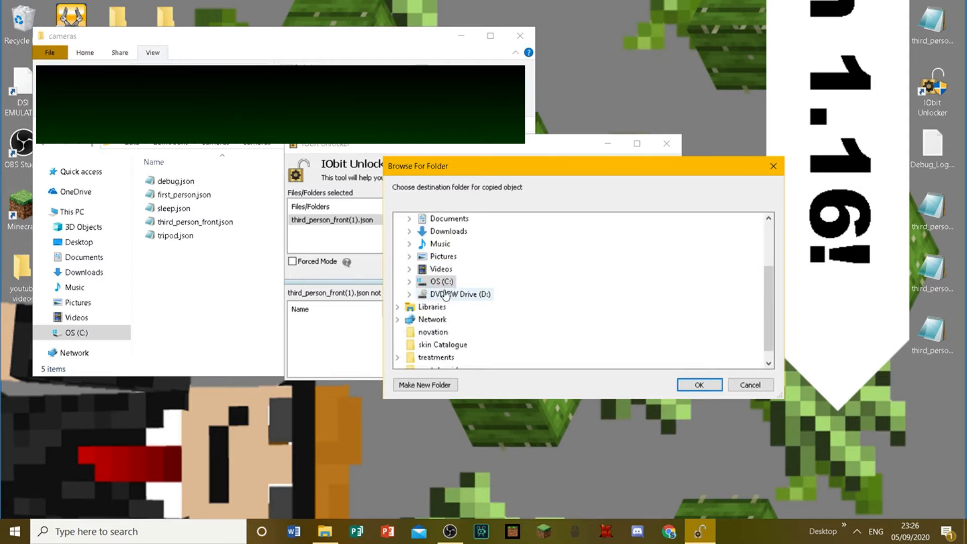
pyautogui.click(409, 281)
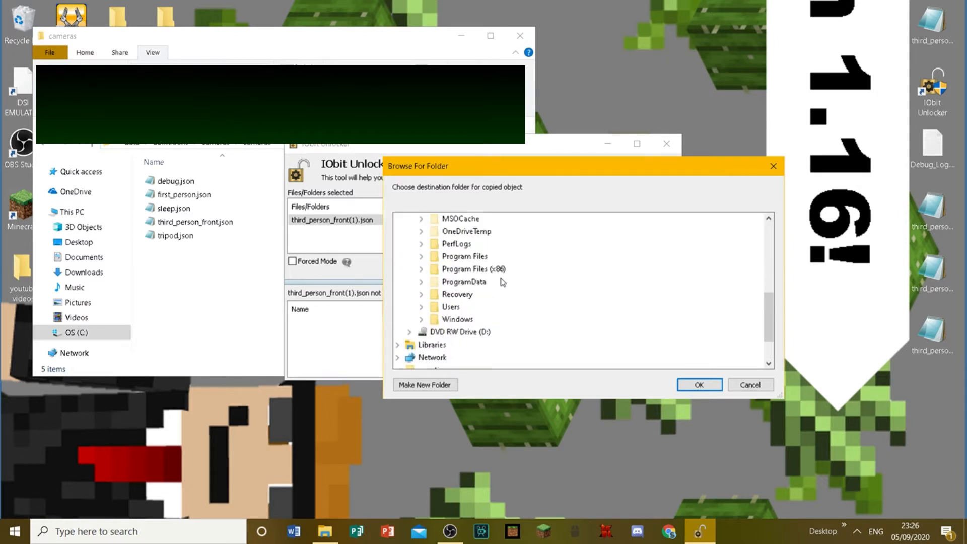
pyautogui.scroll(-3)
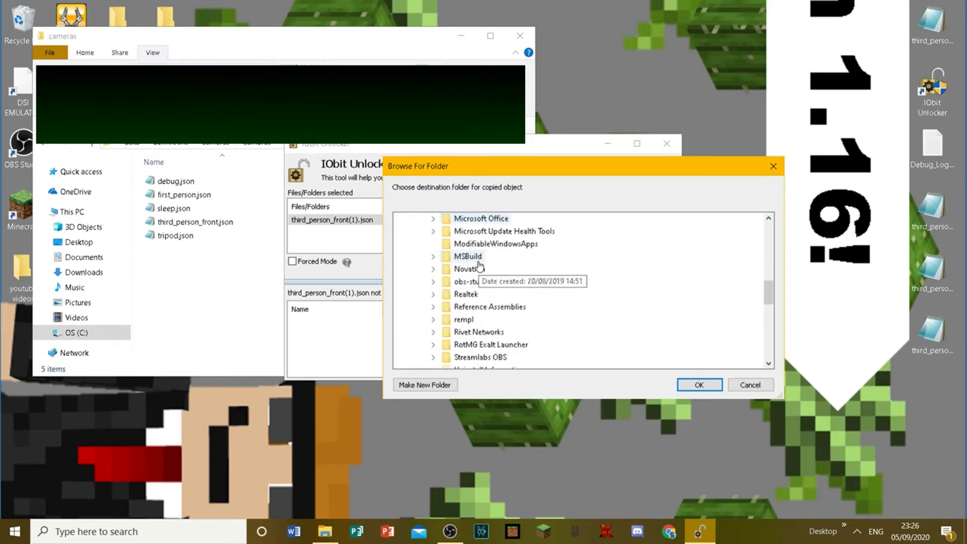
pyautogui.scroll(-3)
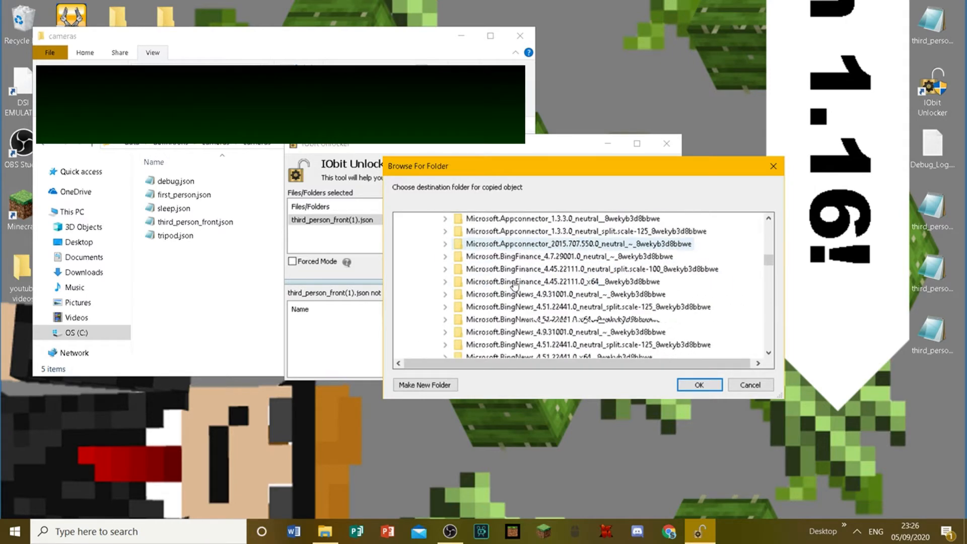
pyautogui.scroll(-3)
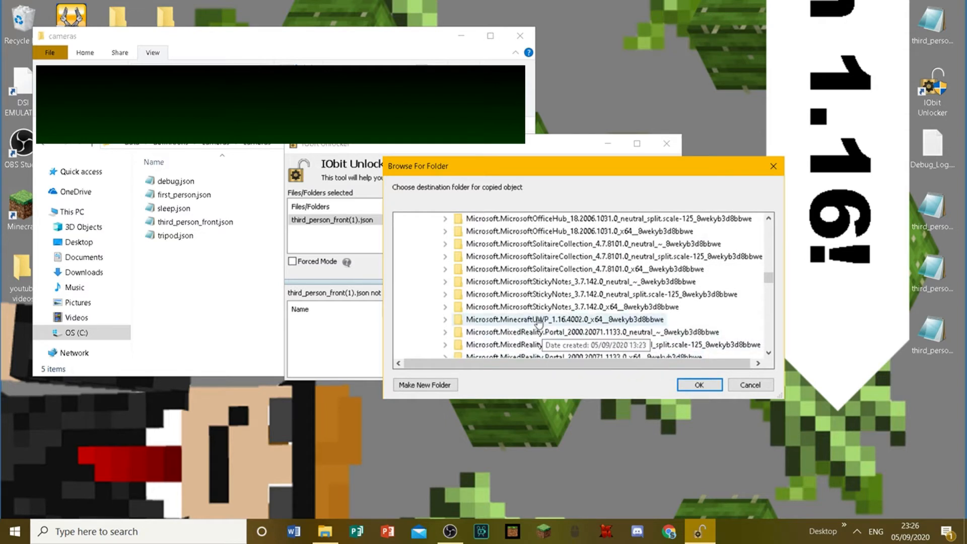
pyautogui.click(445, 319)
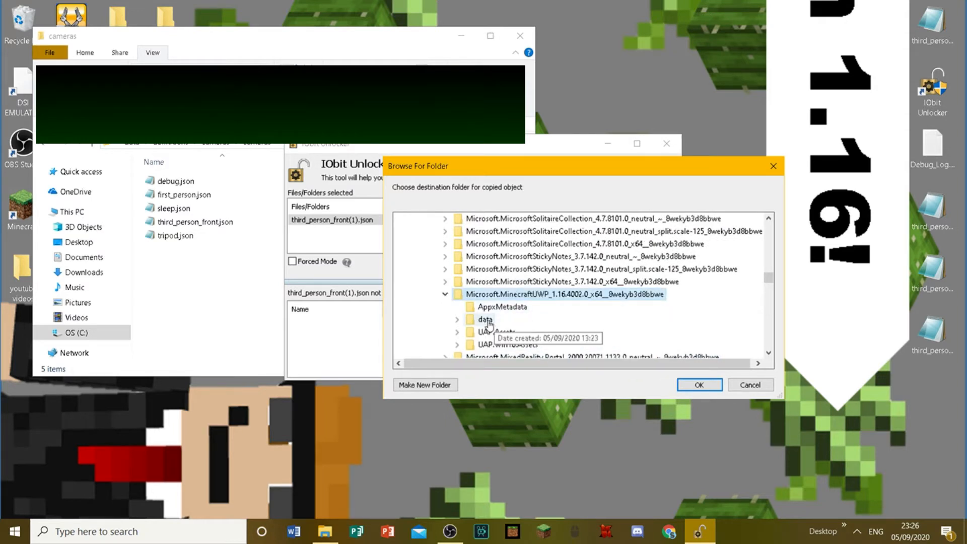
# Copy the file into data > definitions > cameras > cameras, then exit IObit Unlocker
pyautogui.click(457, 320)
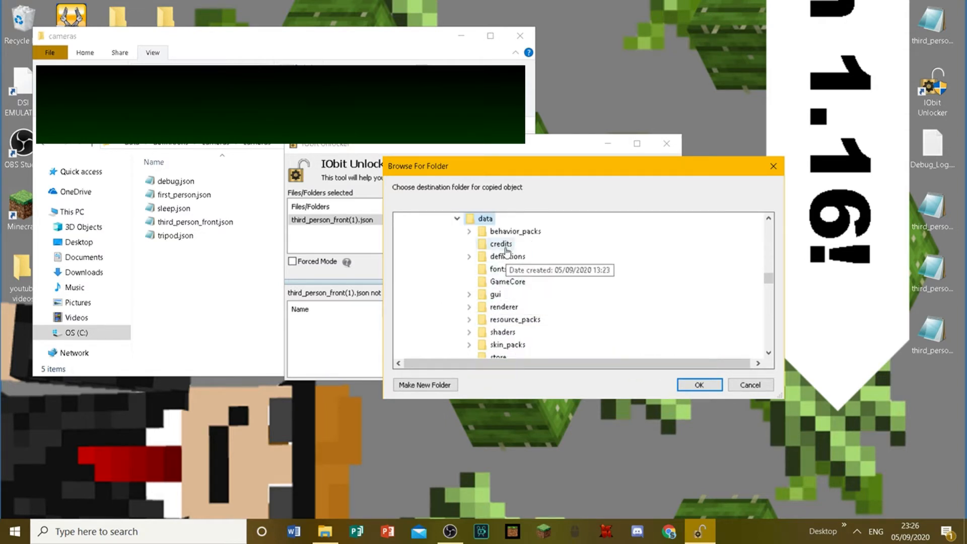
pyautogui.click(481, 257)
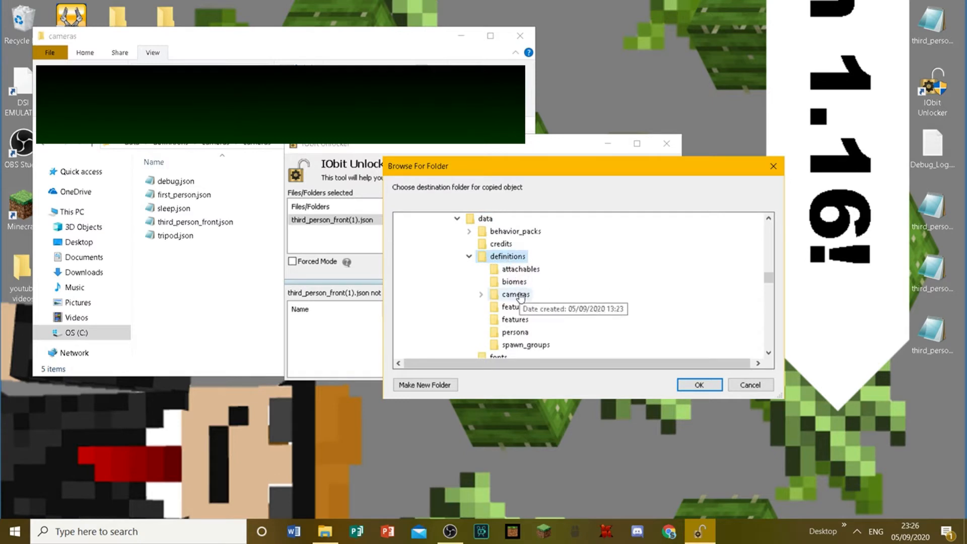
pyautogui.click(481, 294)
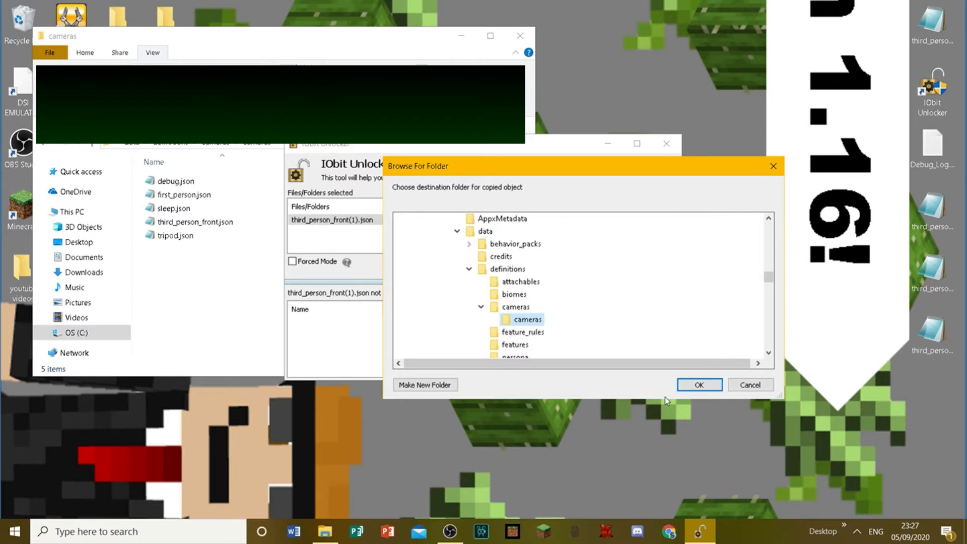
pyautogui.click(699, 383)
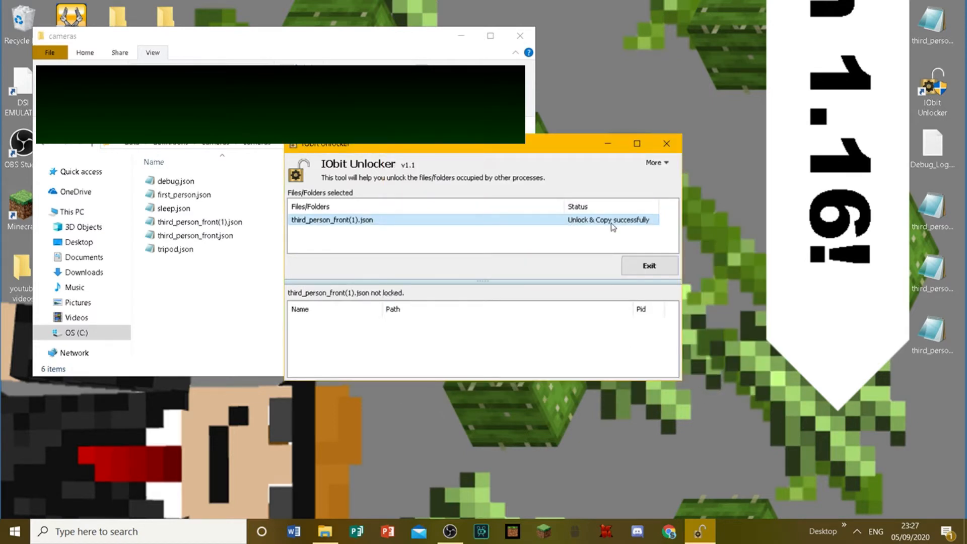
pyautogui.moveTo(657, 278)
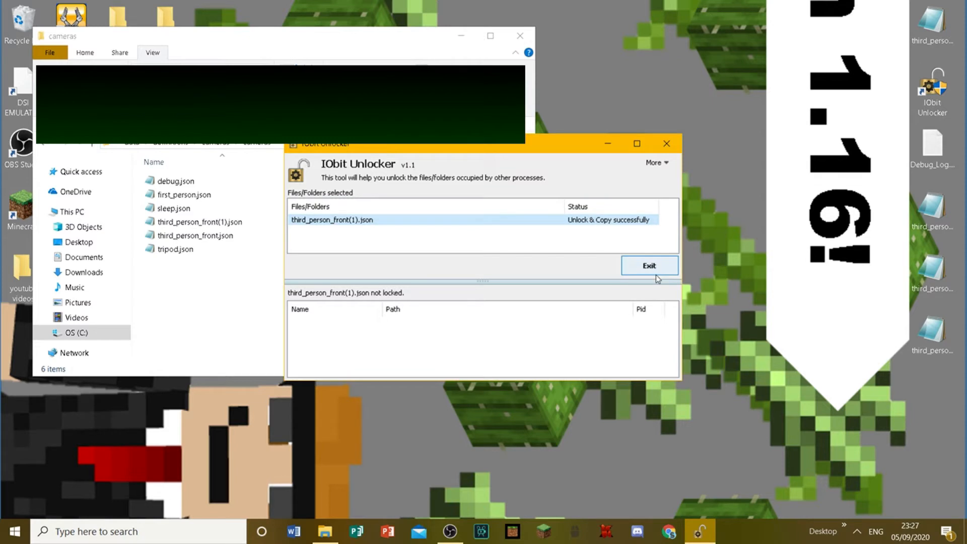
pyautogui.click(648, 265)
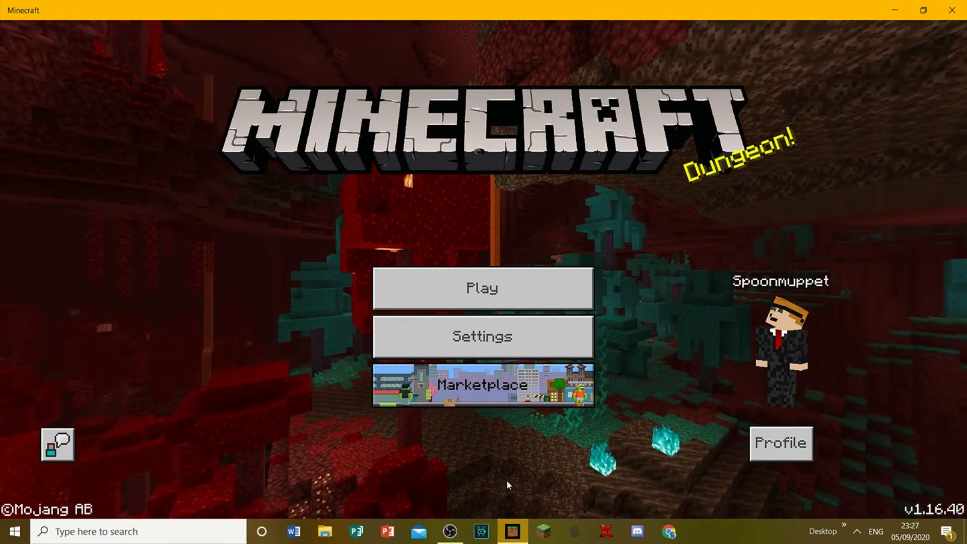
# Start playing from the Minecraft title screen into a world
pyautogui.click(482, 287)
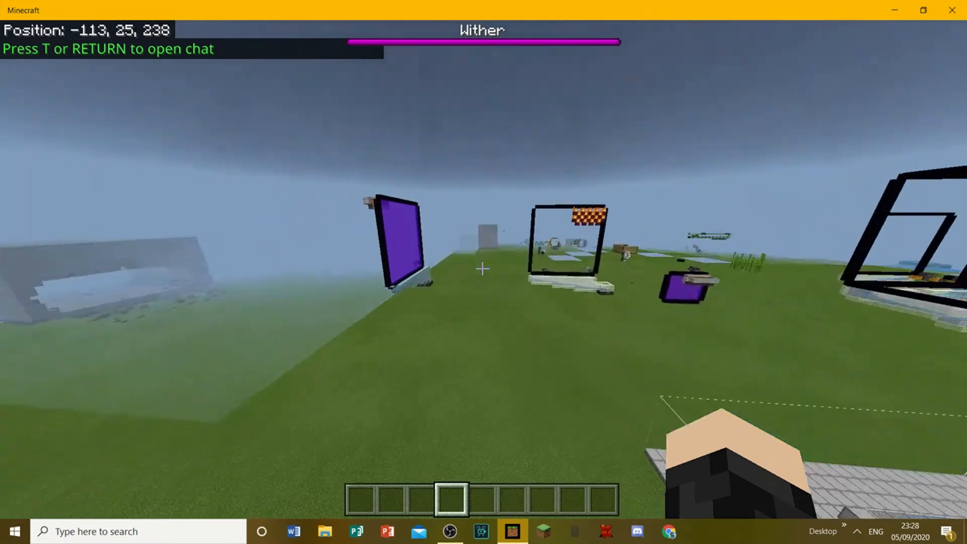
# Switch to the custom free camera and fly it beneath the terrain
pyautogui.press('w')
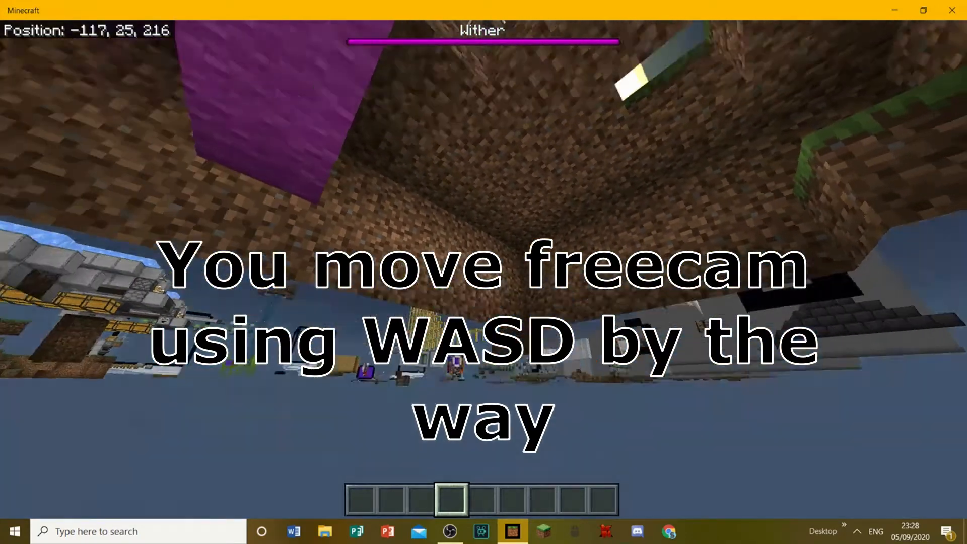
pyautogui.press('w')
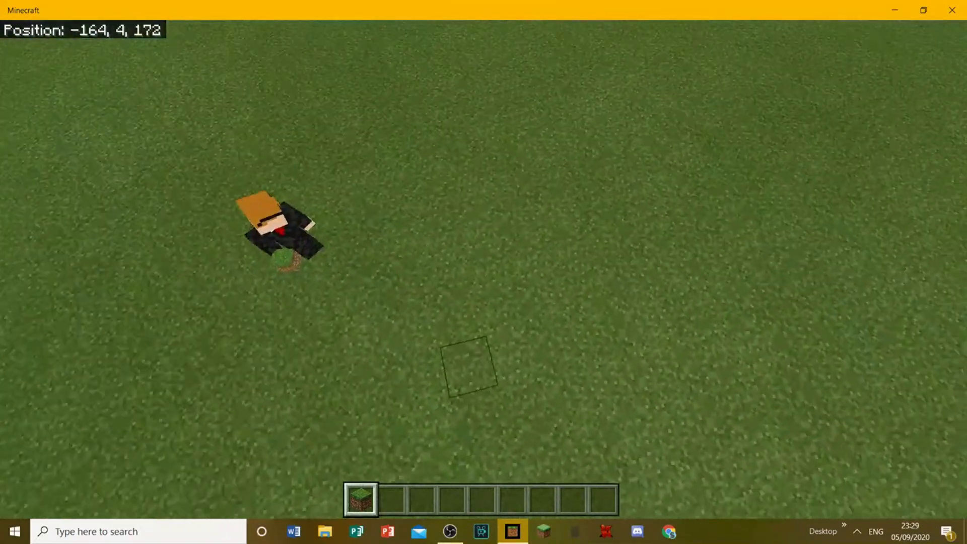
pyautogui.moveTo(484, 272)
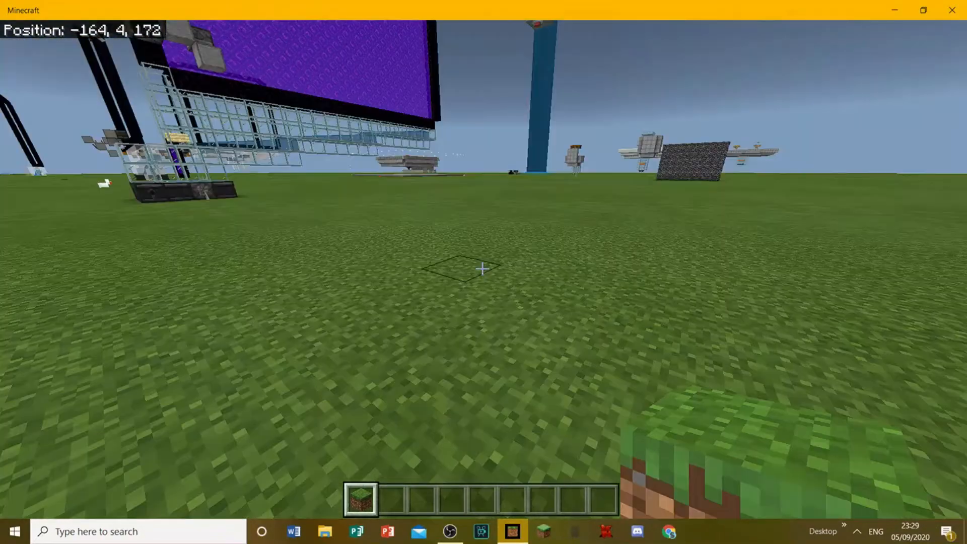
pyautogui.moveTo(482, 268)
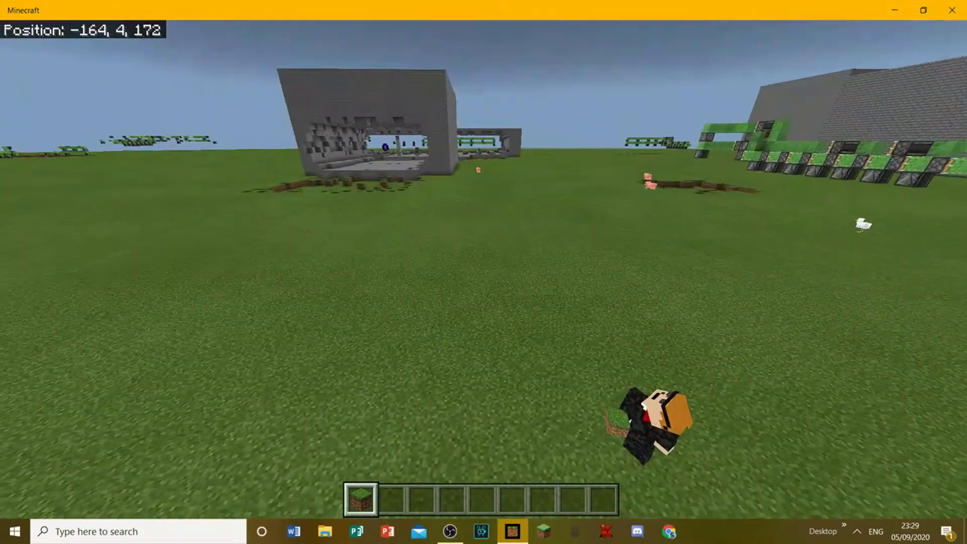
pyautogui.moveTo(484, 144)
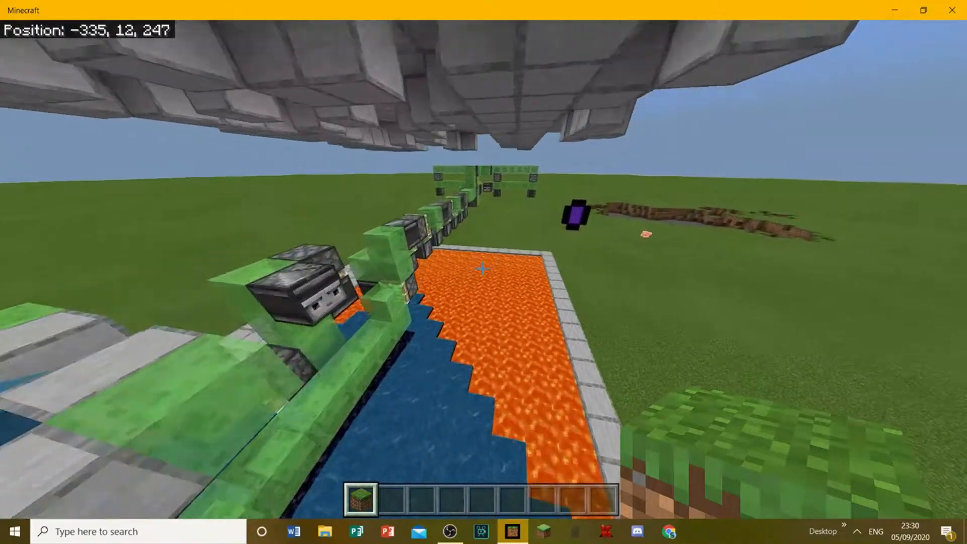
pyautogui.moveTo(484, 268)
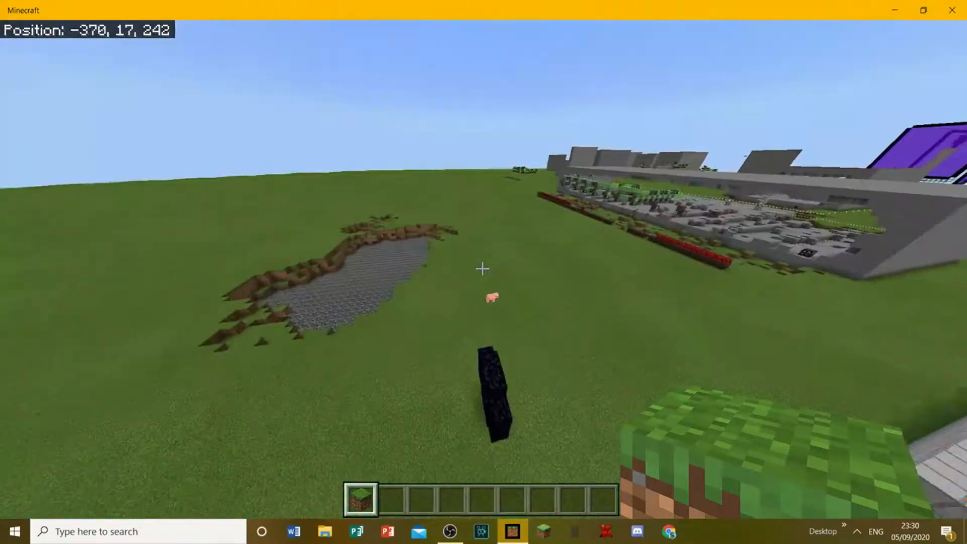
# Fly the free camera along the slime-block machine, across the flat world and up to the stone wall
pyautogui.press('w')
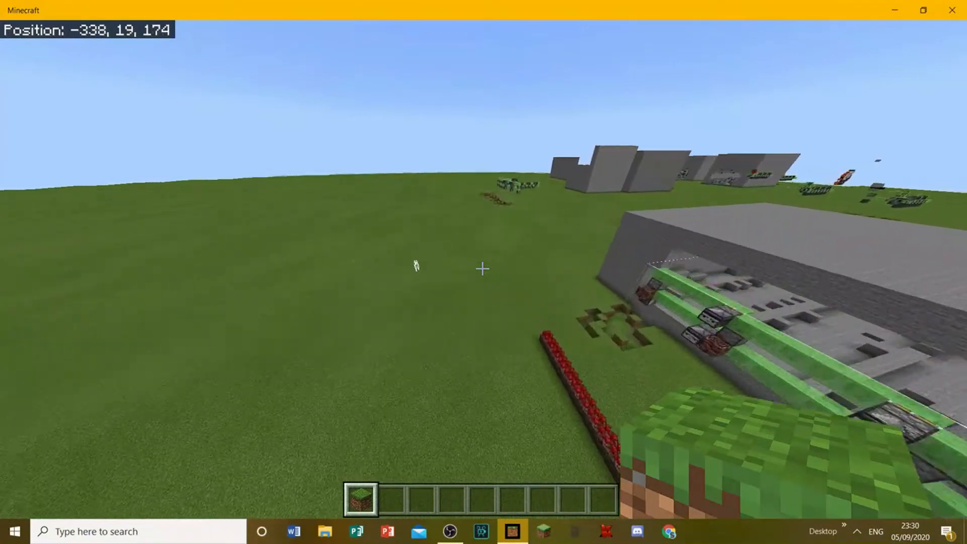
pyautogui.press('w')
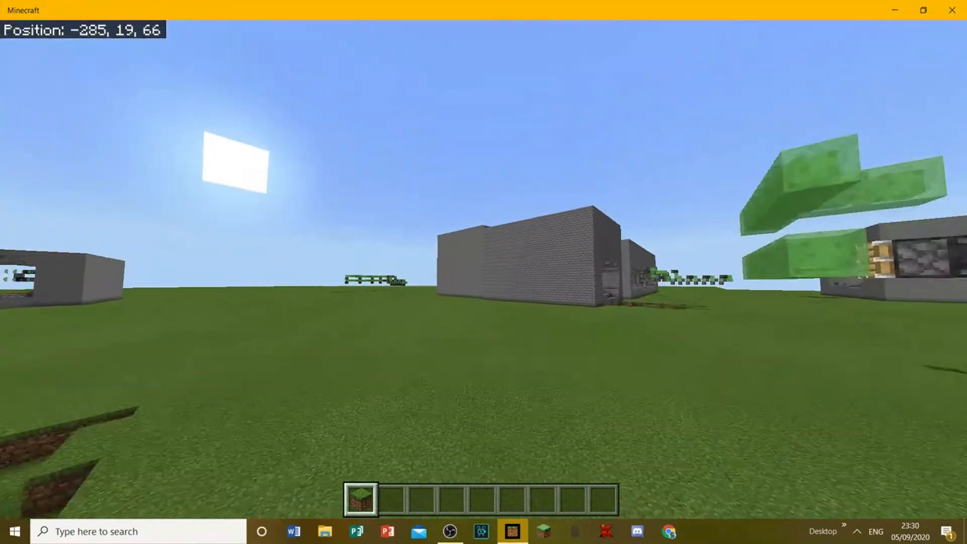
pyautogui.press('w')
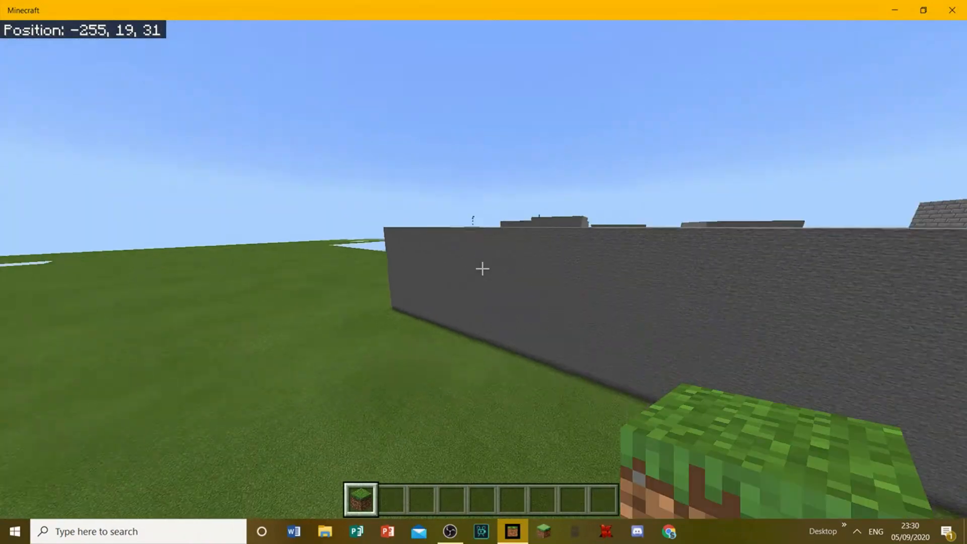
pyautogui.press('w')
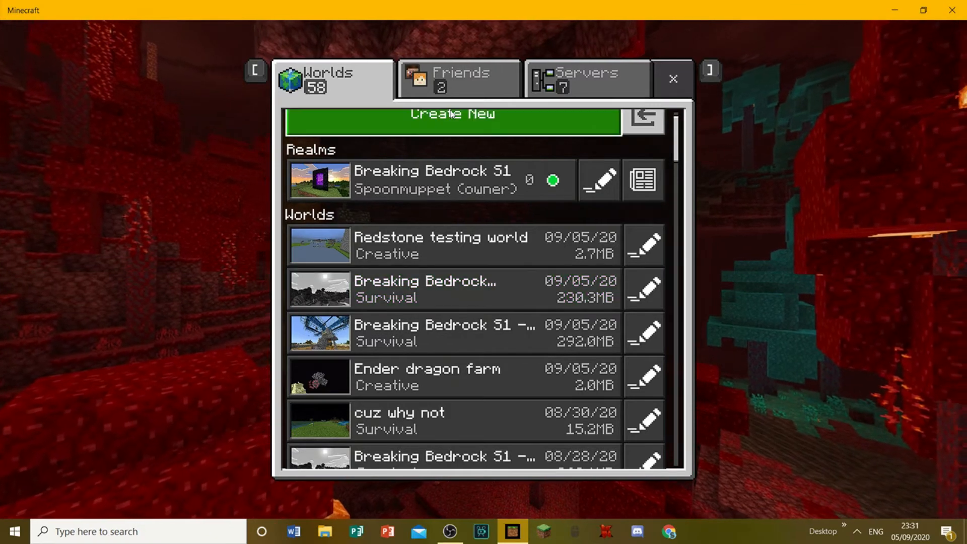
# Create a new world named 'freecam' and accept turning off achievements
pyautogui.click(452, 119)
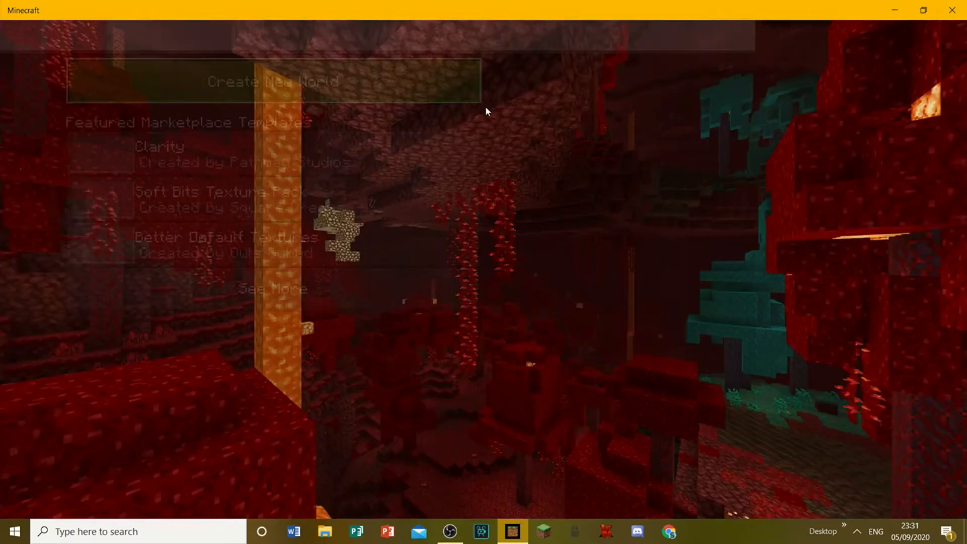
pyautogui.click(273, 81)
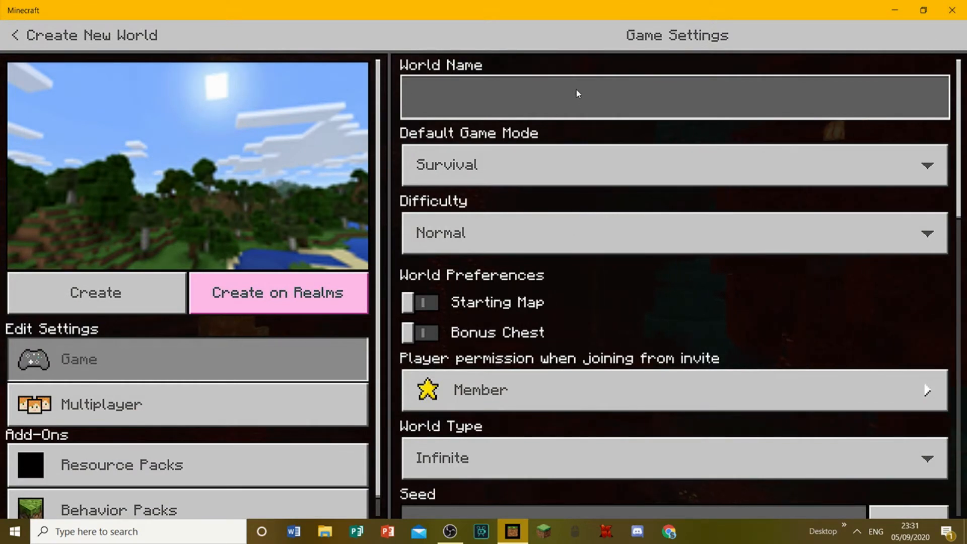
pyautogui.write('freecam')
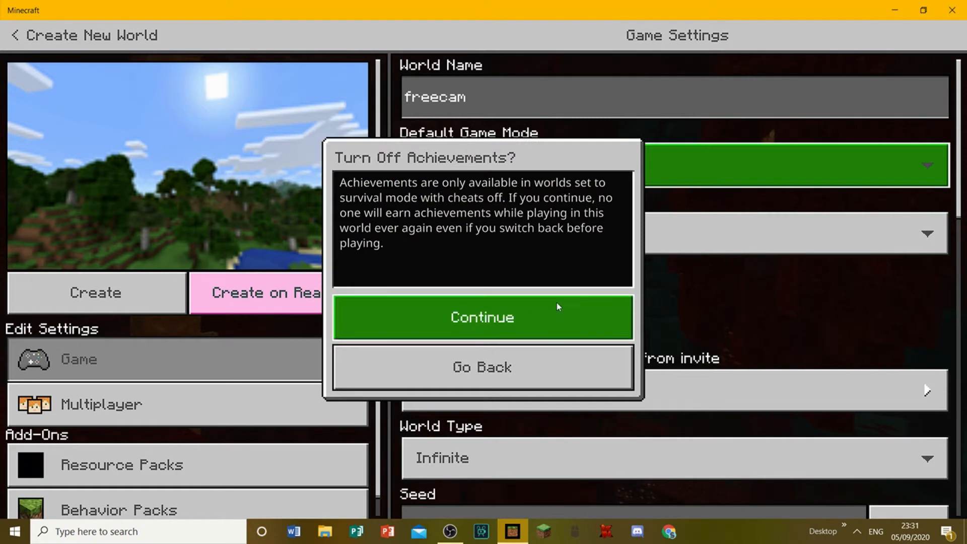
pyautogui.click(482, 317)
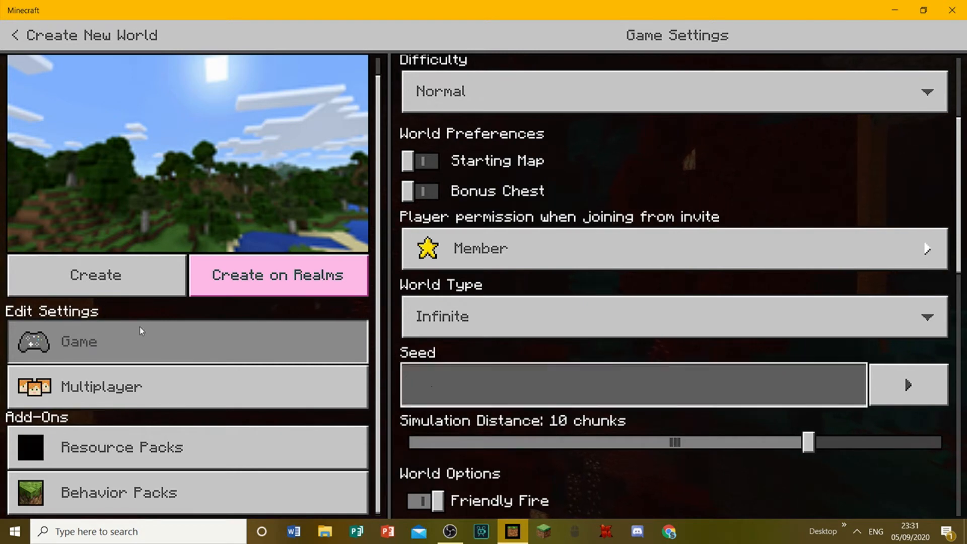
# Apply the vibrent ores resource pack and check the behavior packs list
pyautogui.click(122, 446)
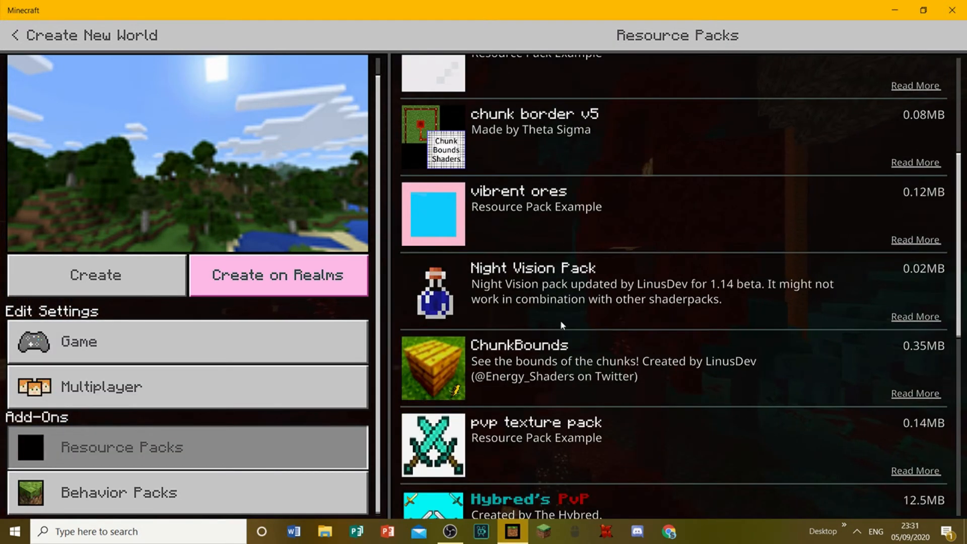
pyautogui.scroll(-3)
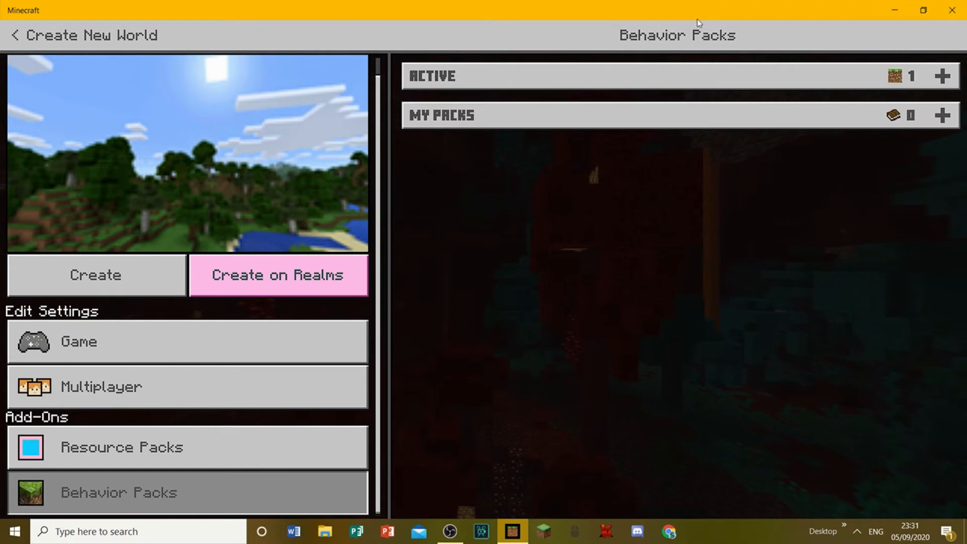
pyautogui.click(95, 275)
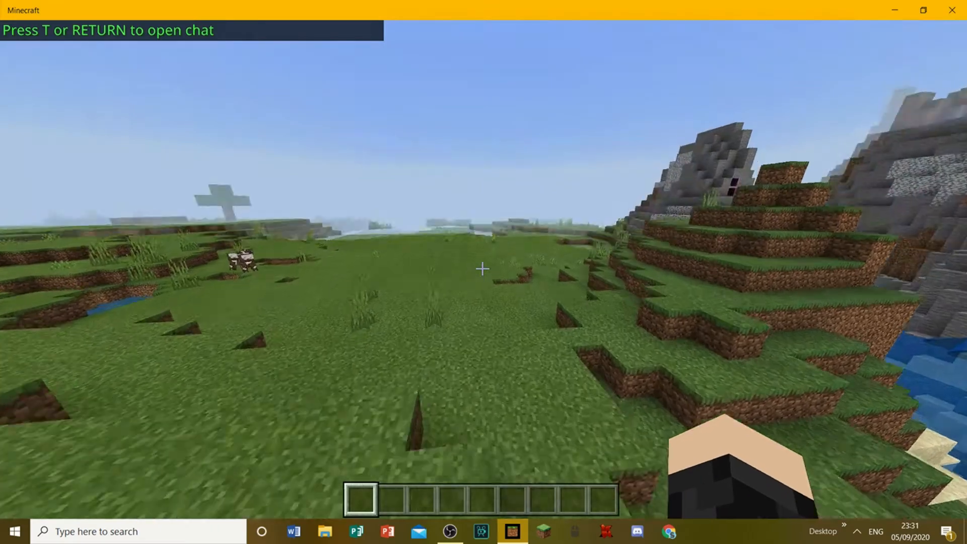
pyautogui.moveTo(483, 268)
pyautogui.write('/tp')
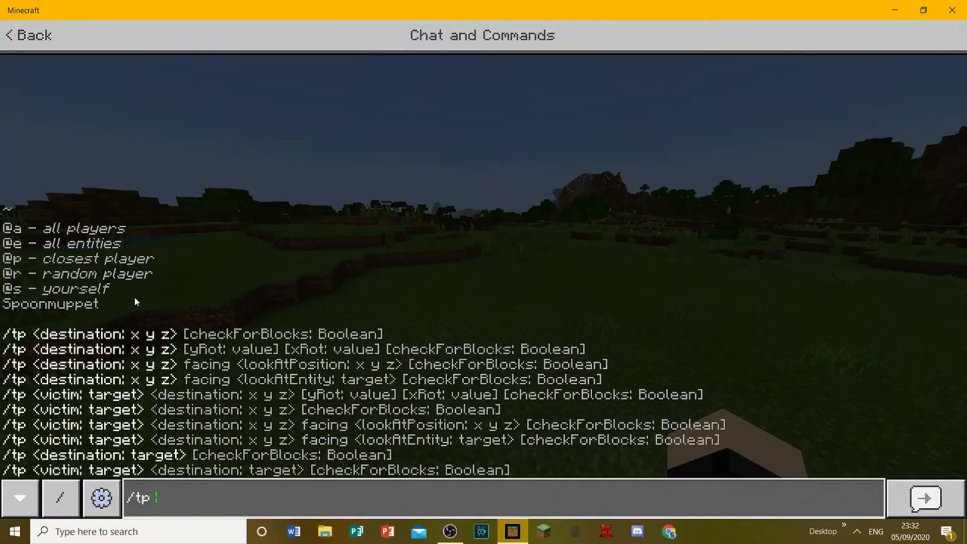
# Send the chat command '/tp @s 1000 100 0' to teleport into the river valley
pyautogui.write('@s 1')
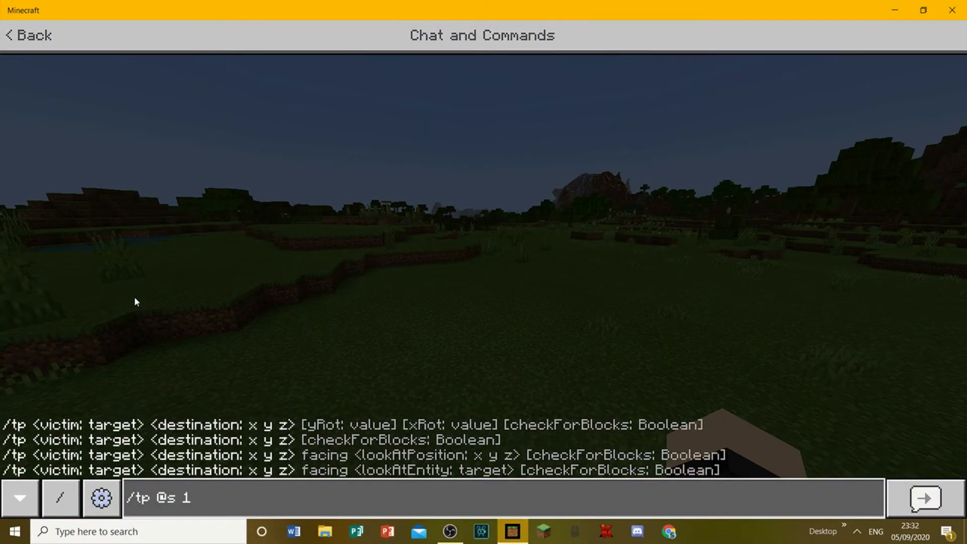
pyautogui.write('000')
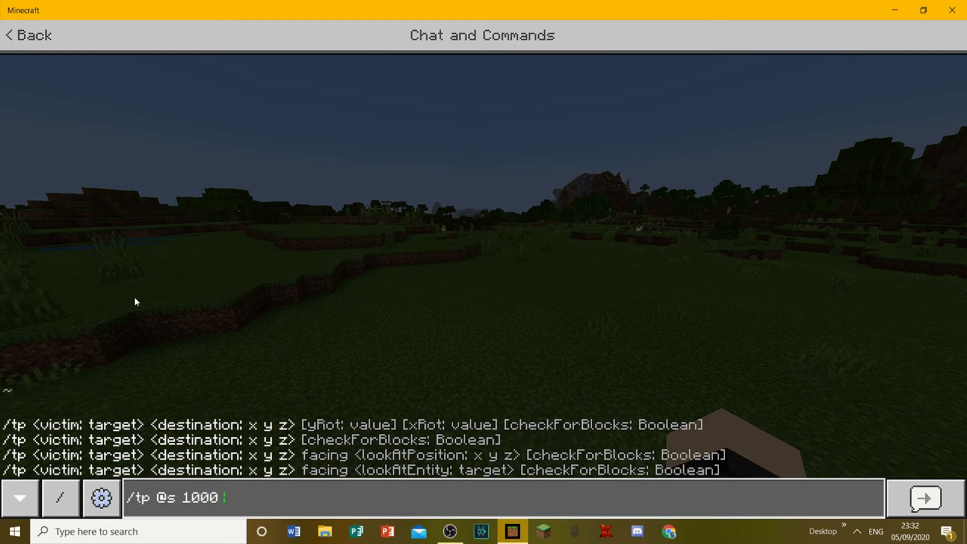
pyautogui.write('100')
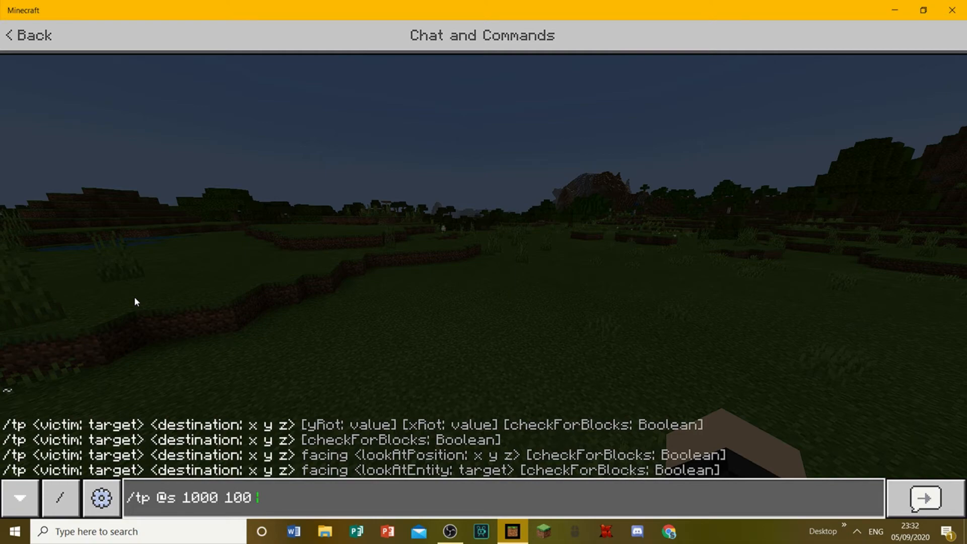
pyautogui.click(924, 498)
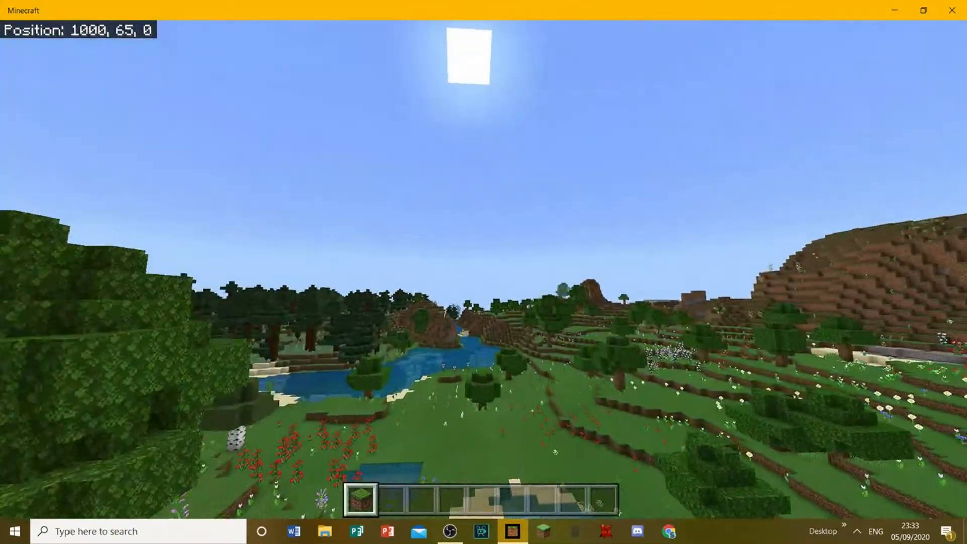
pyautogui.moveTo(484, 246)
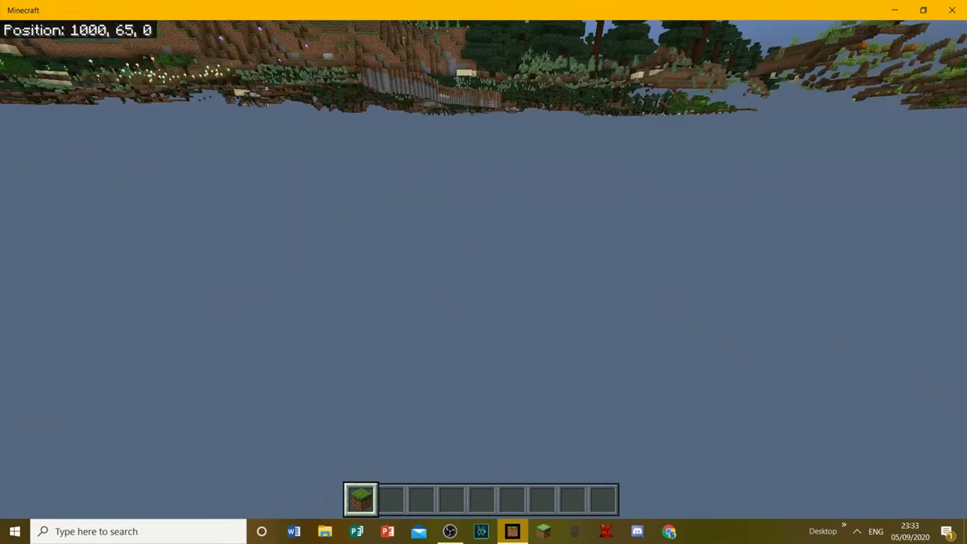
pyautogui.moveTo(484, 272)
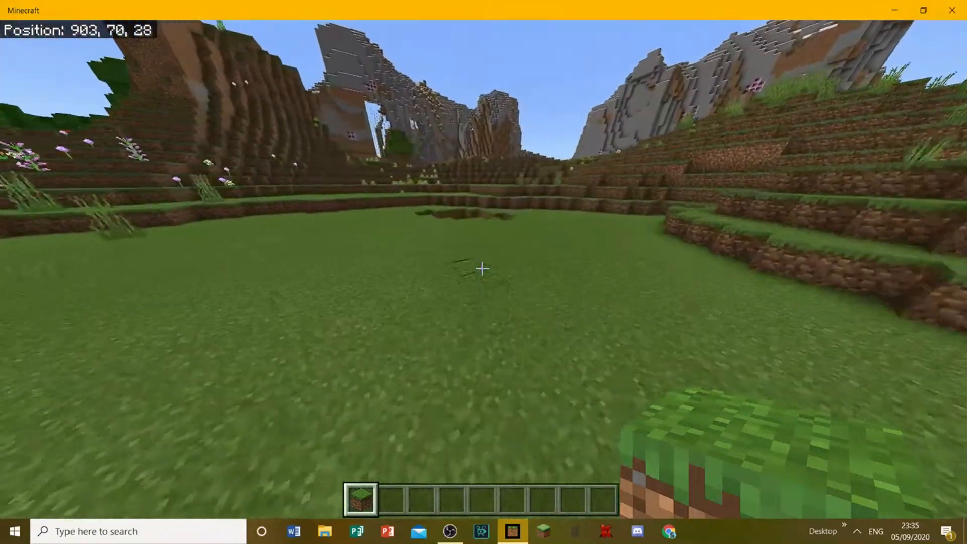
# Fly the detached camera up over the lake to look down on the player near 957, 97, -20
pyautogui.press('w')
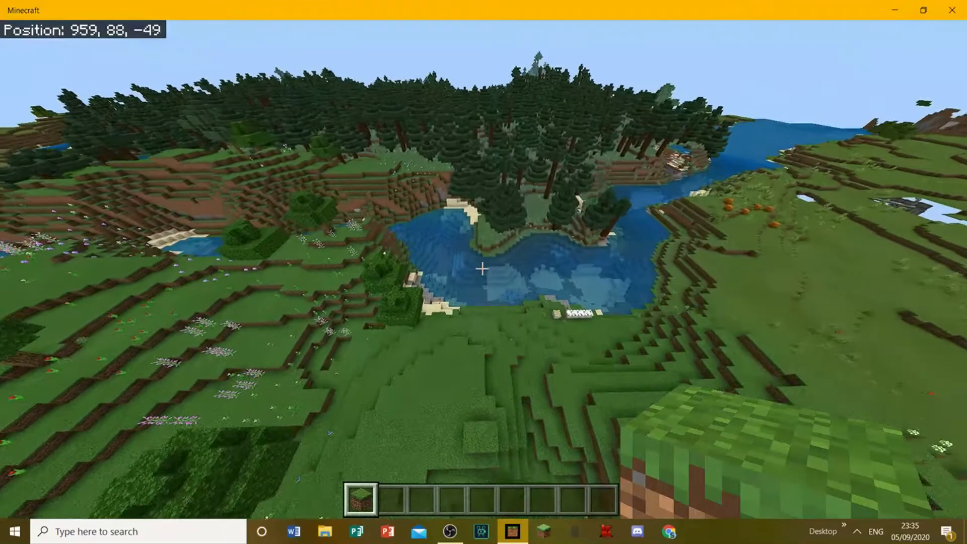
pyautogui.press('w')
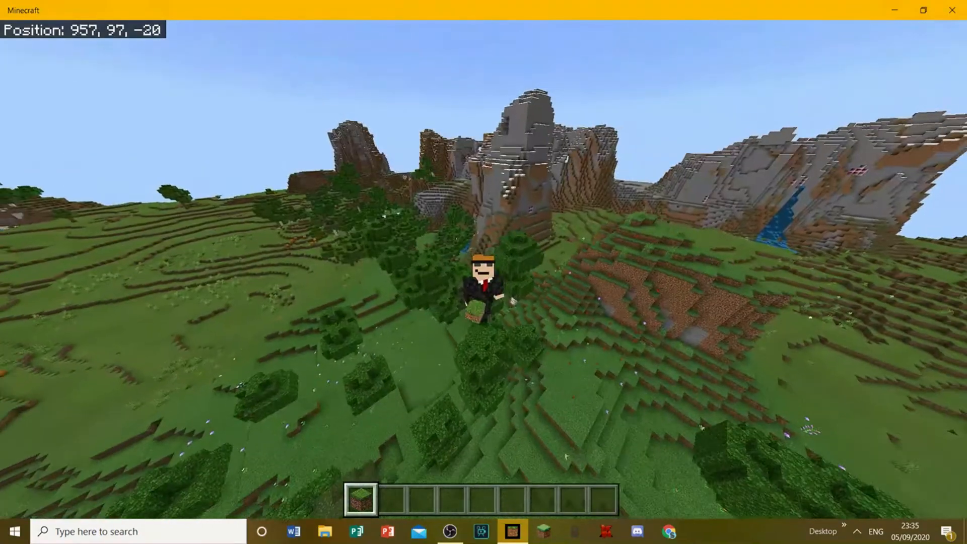
# Fly forward from 957, 97, -20 toward the river and forest, reaching about 924, 97, -38
pyautogui.press('w')
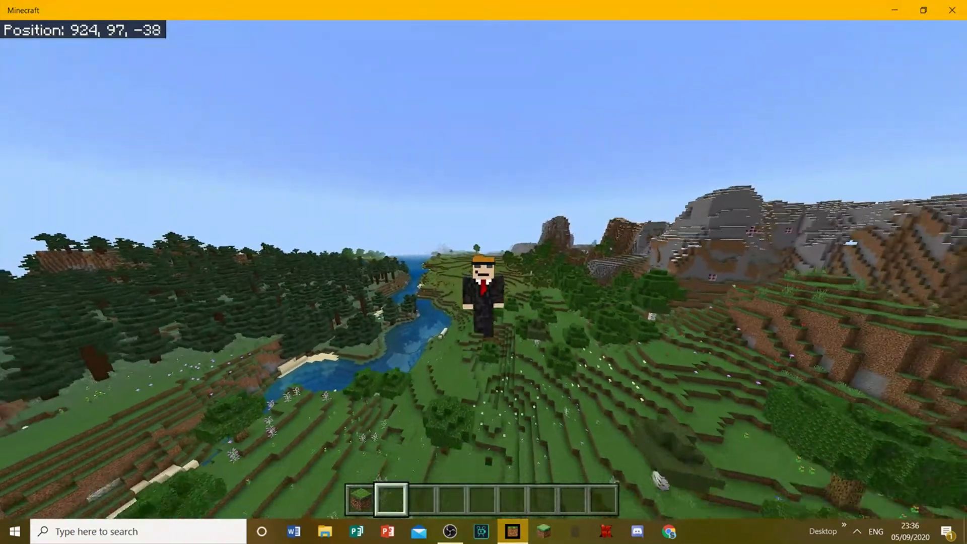
pyautogui.moveTo(483, 290)
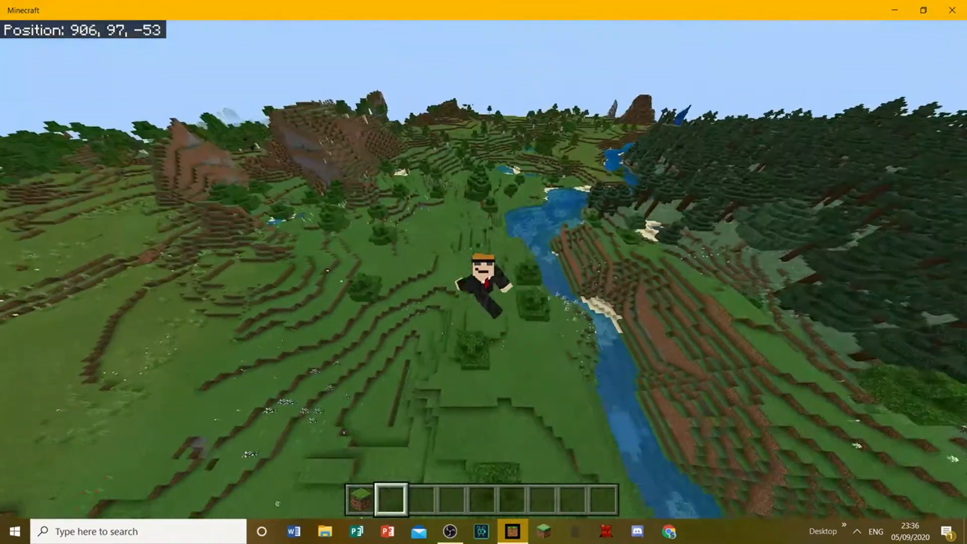